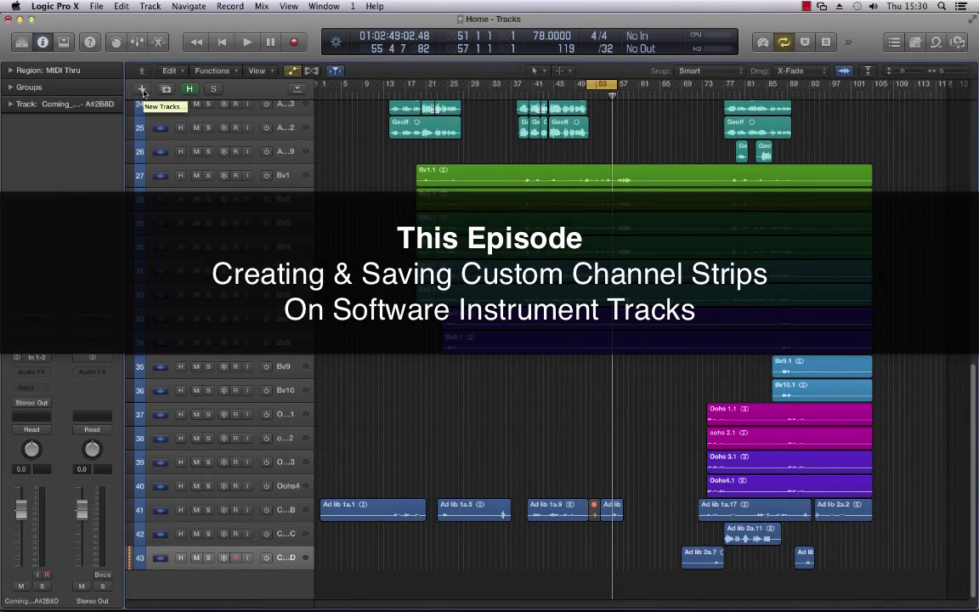
- Create 4 new Software Instrument tracks with empty channel strips via New Tracks
left_click(142, 88)
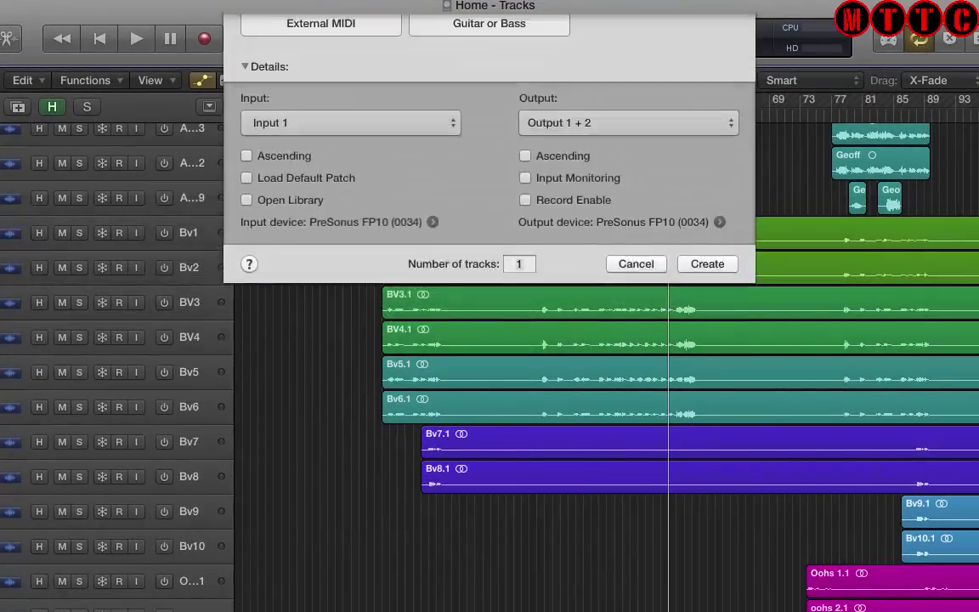
left_click(319, 53)
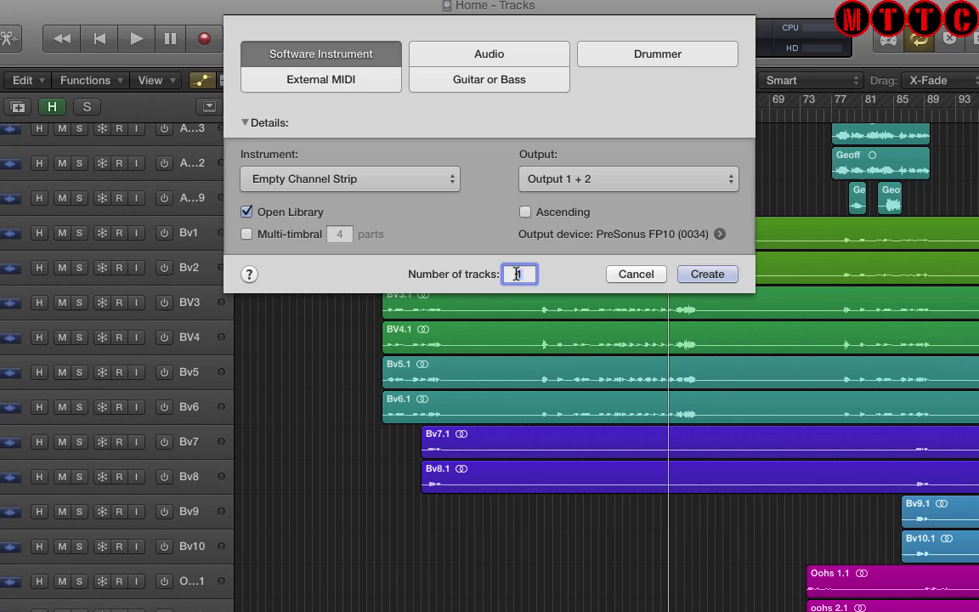
type("4")
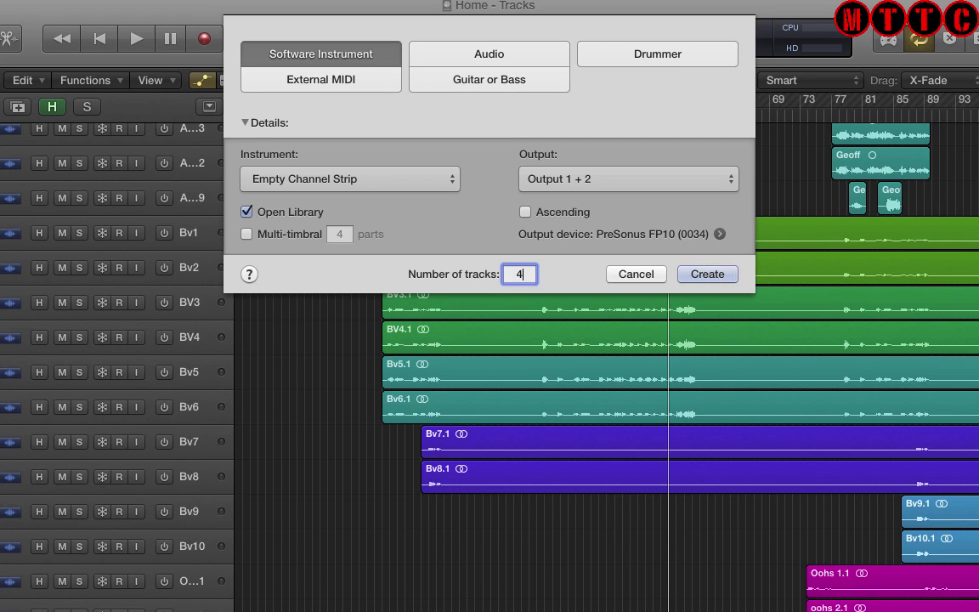
left_click(707, 273)
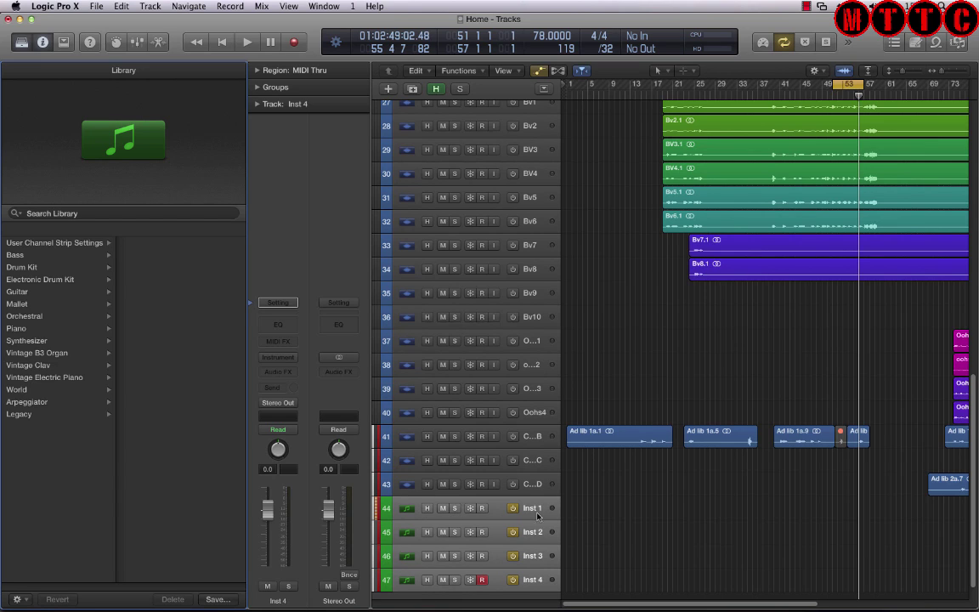
mouse_move(500, 483)
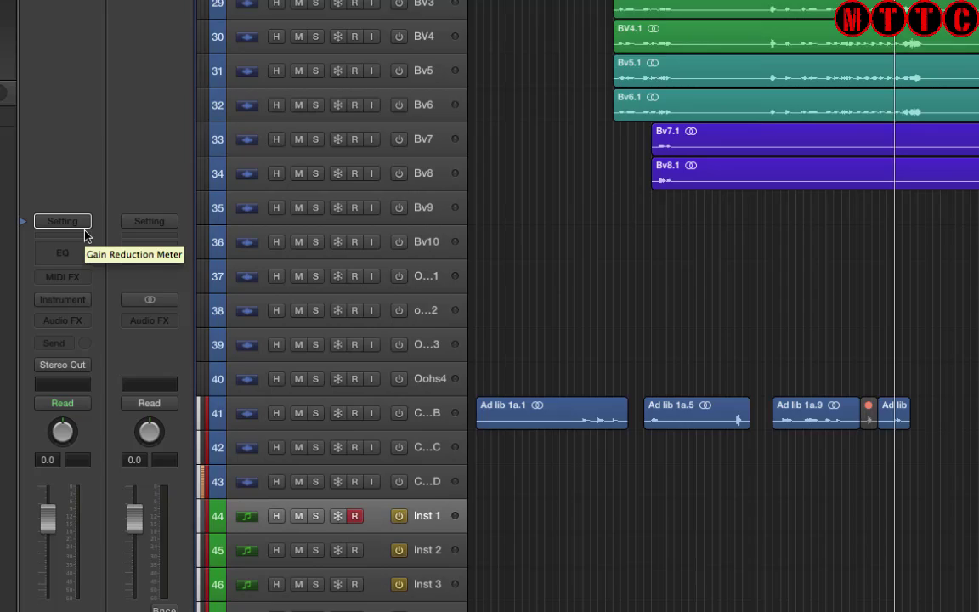
- Load the Alicia's Keys user channel strip setting on Inst 1 and view its Kontakt instrument
left_click(62, 221)
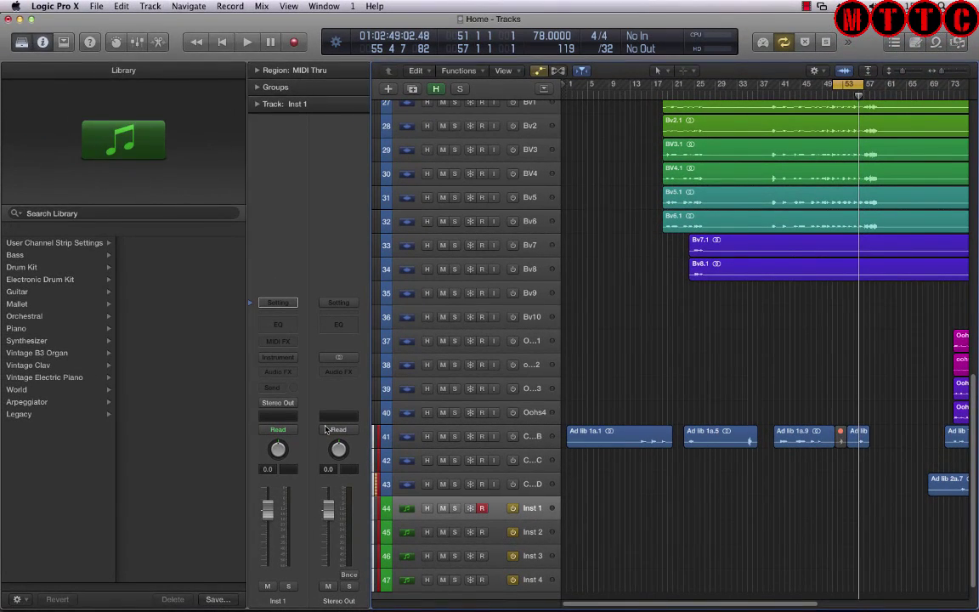
left_click(149, 255)
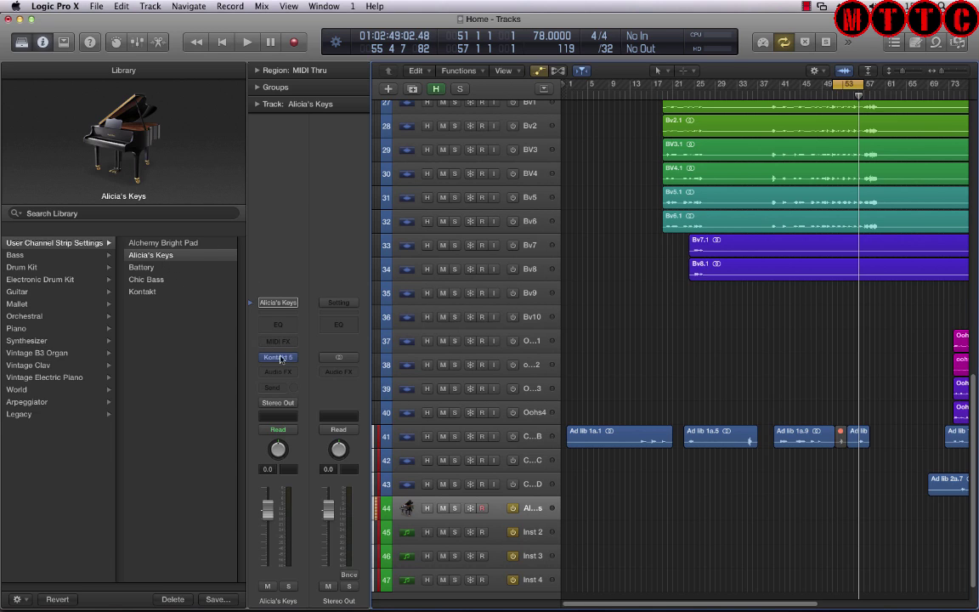
left_click(279, 356)
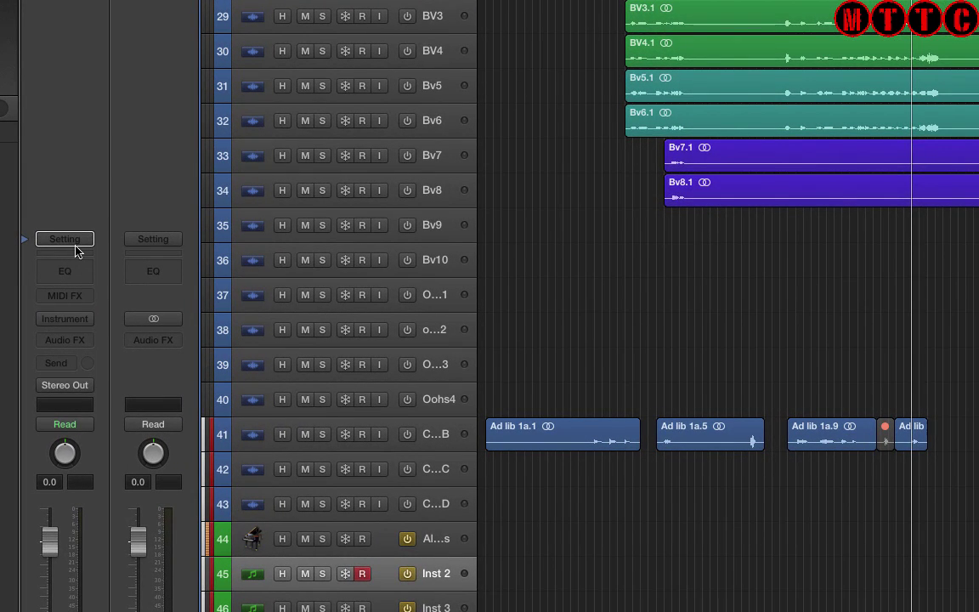
- Load the Chic Bass user channel strip setting onto Inst 2
left_click(64, 238)
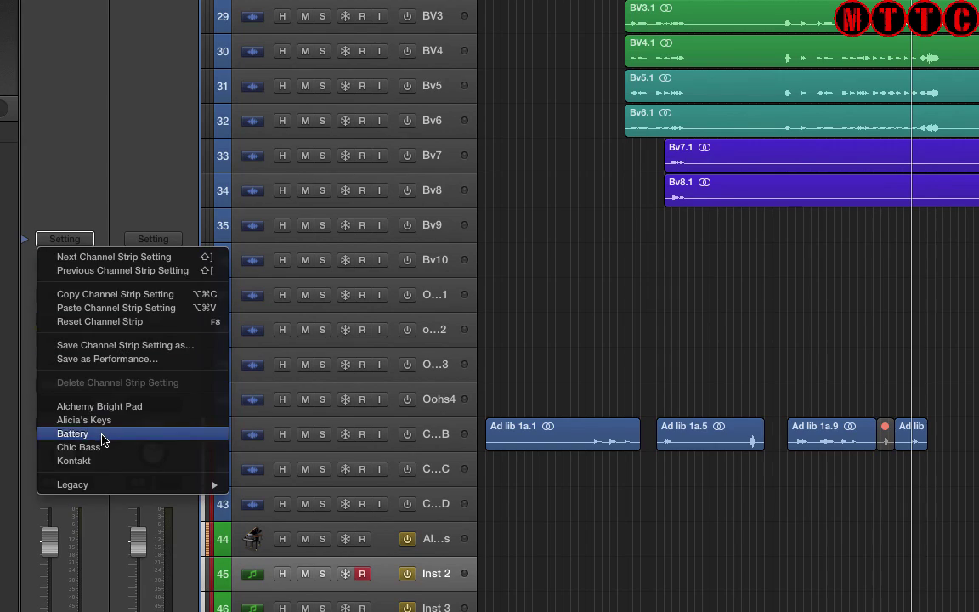
left_click(71, 433)
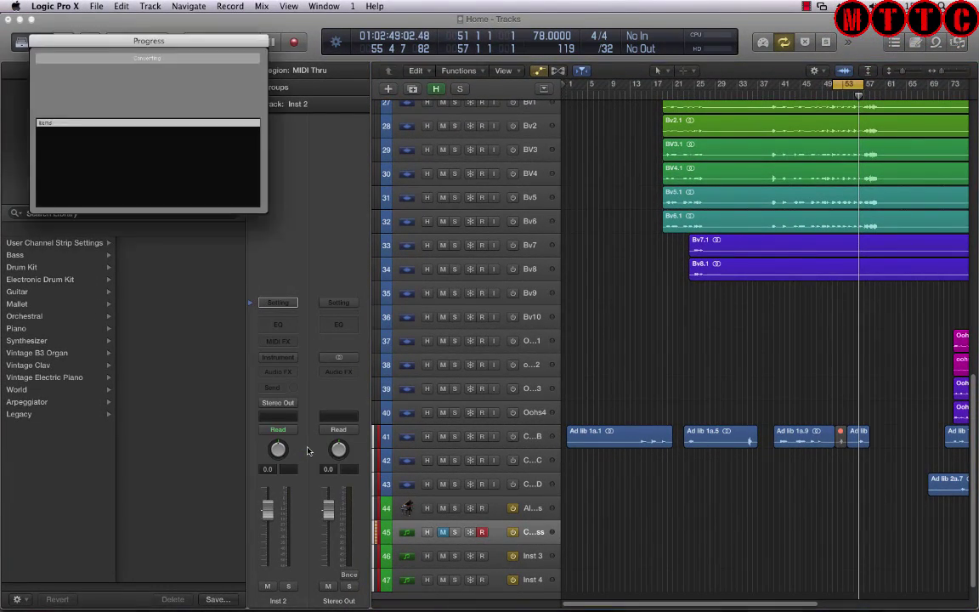
left_click(147, 278)
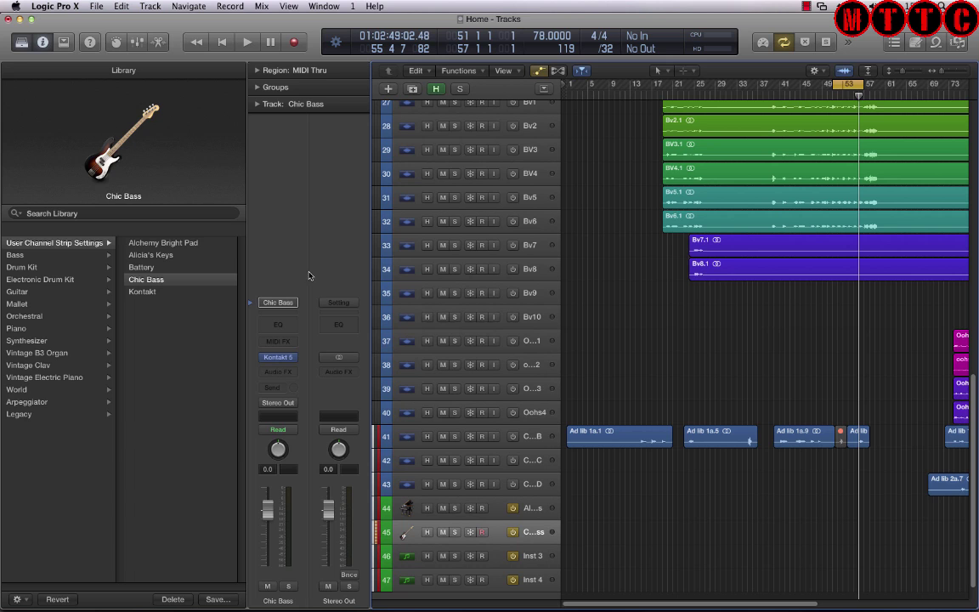
mouse_move(350, 413)
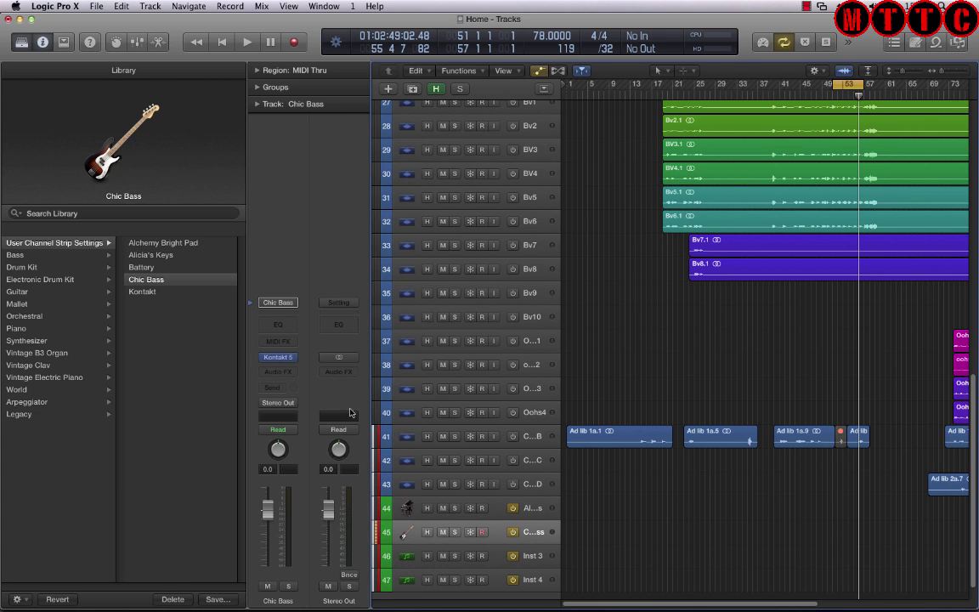
- Check the Kontakt bass instrument loaded by Chic Bass, close it and select Inst 3
left_click(279, 357)
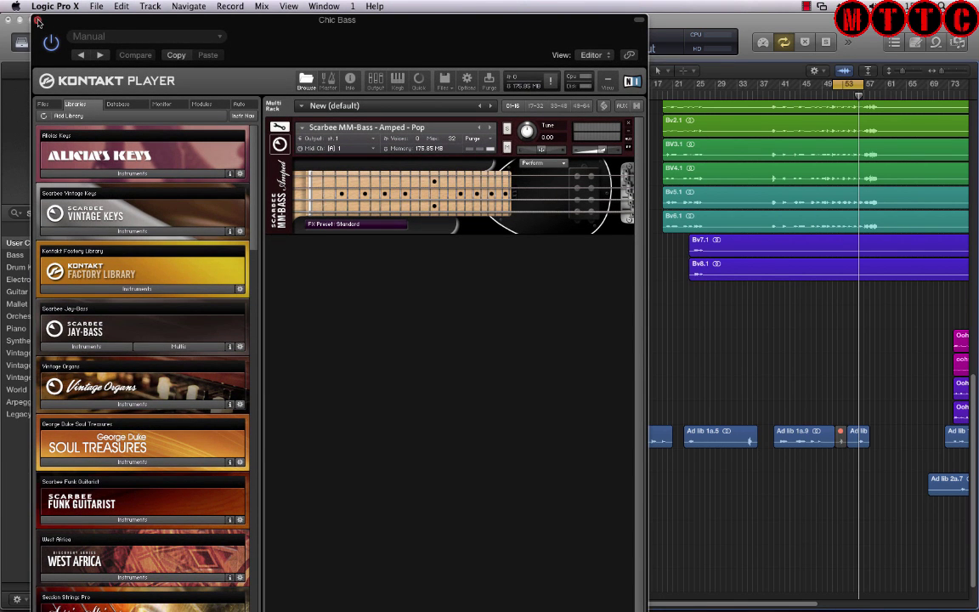
left_click(37, 20)
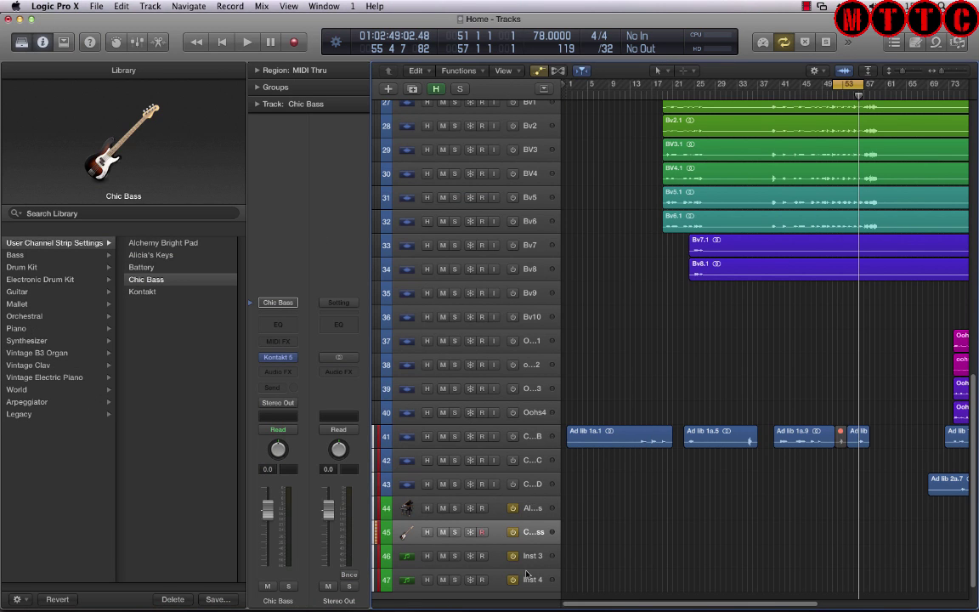
left_click(534, 554)
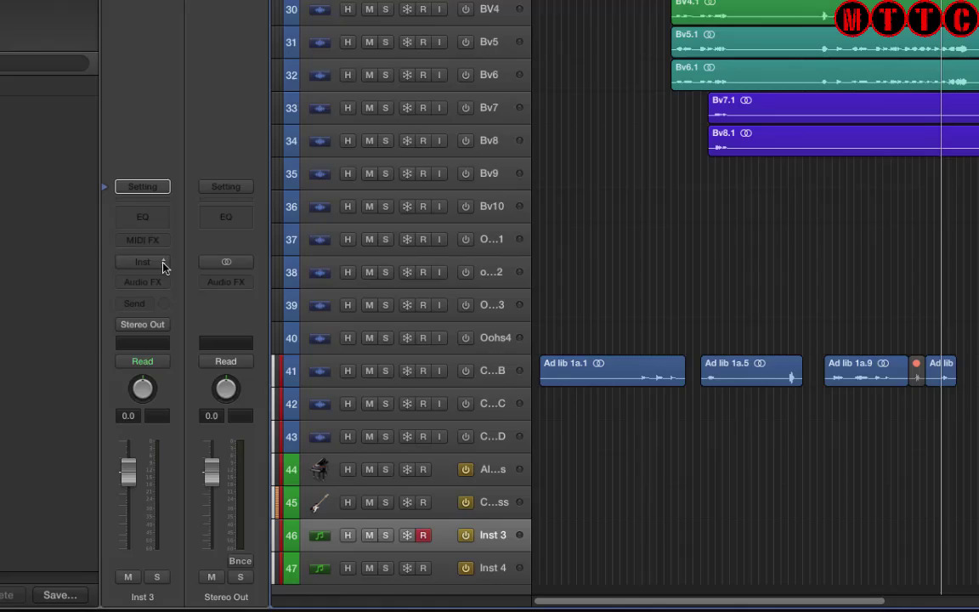
- Load a stereo Kontakt 5 instance on Inst 3, then select Inst 4
left_click(143, 262)
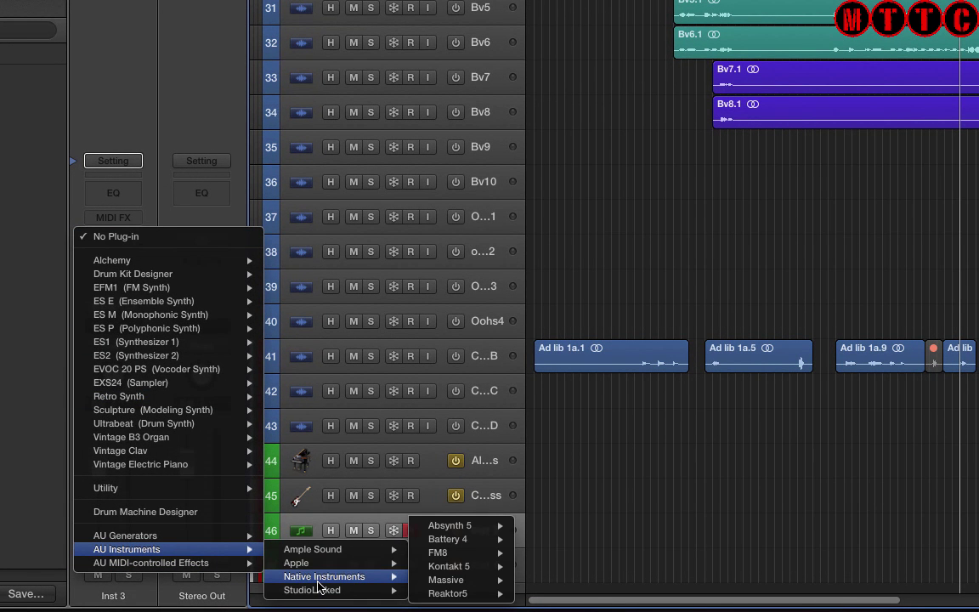
mouse_move(448, 566)
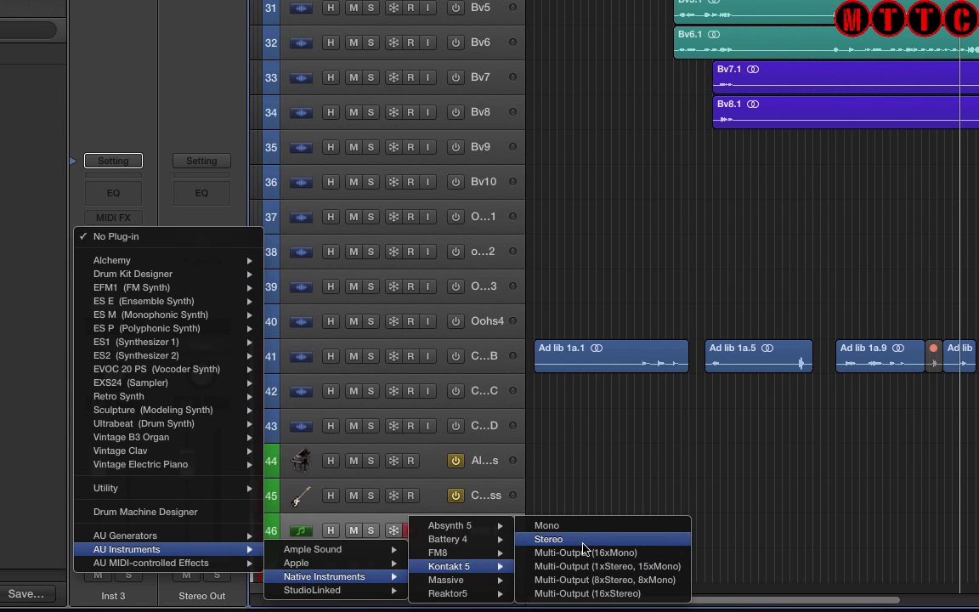
left_click(547, 539)
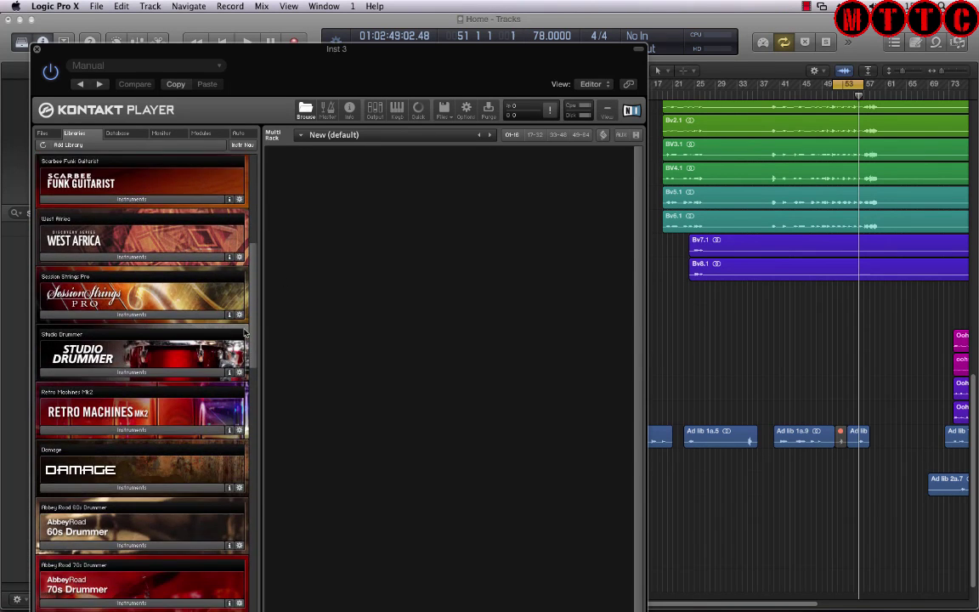
scroll("down", 3)
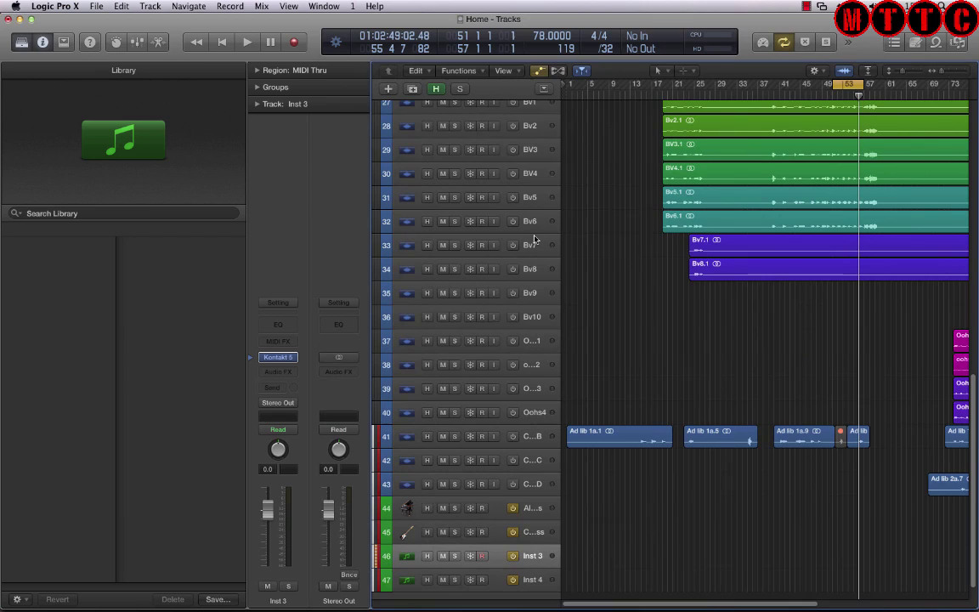
left_click(481, 579)
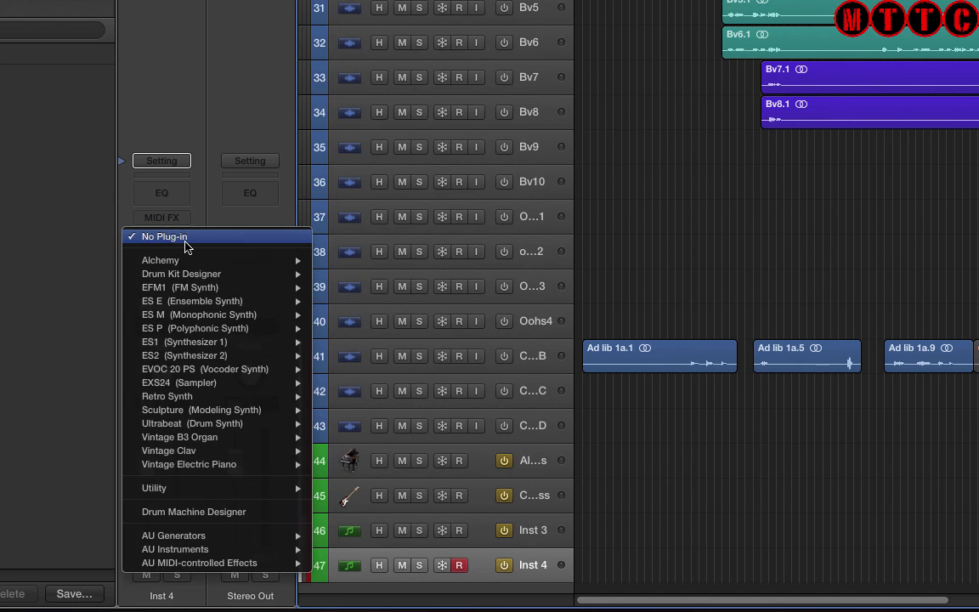
- Show Inst 4's user channel strip settings in the library, including Alchemy Bright Pad
left_click(164, 236)
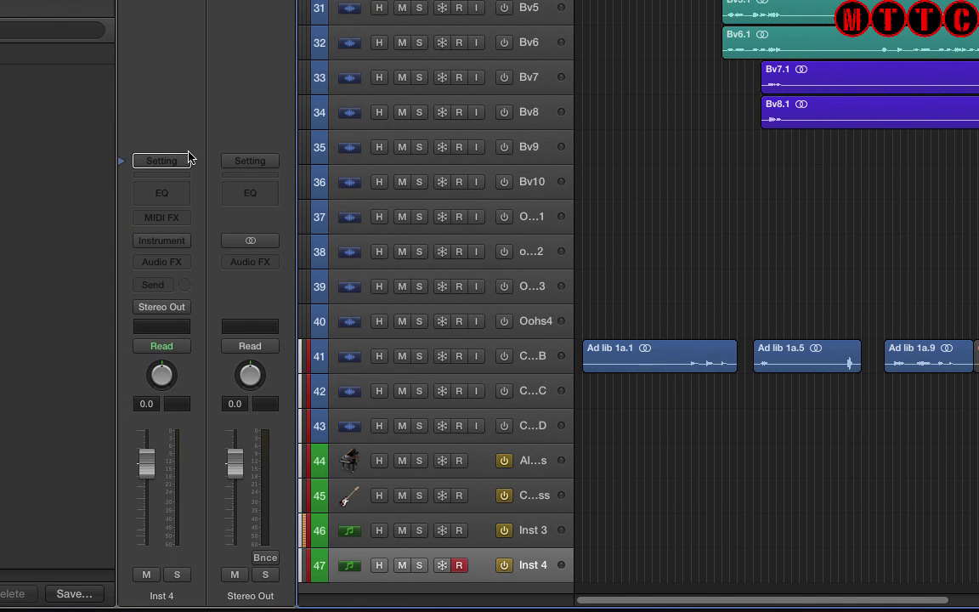
left_click(162, 160)
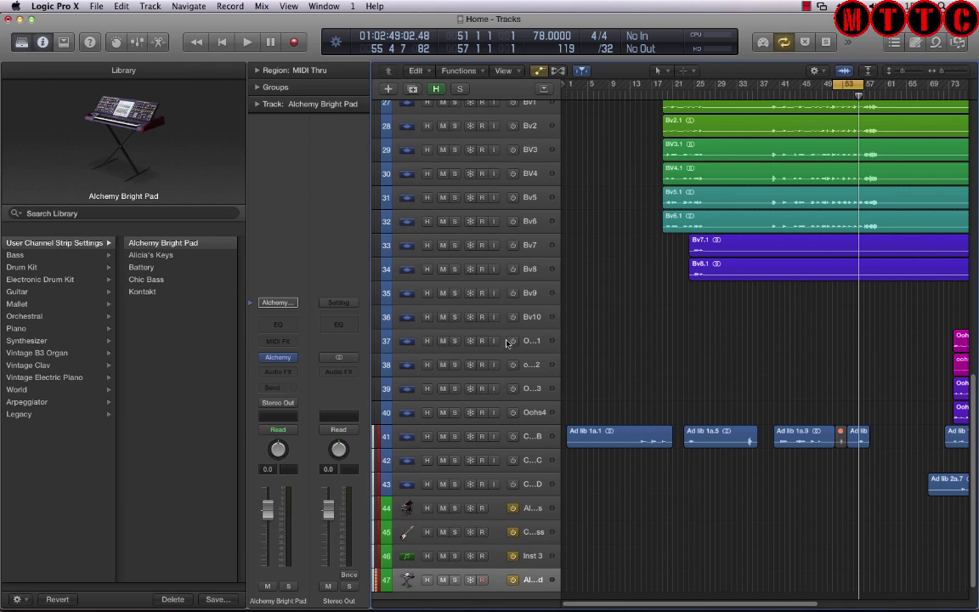
- Create 4 more empty Software Instrument tracks, Inst 5 through Inst 8
left_click(387, 88)
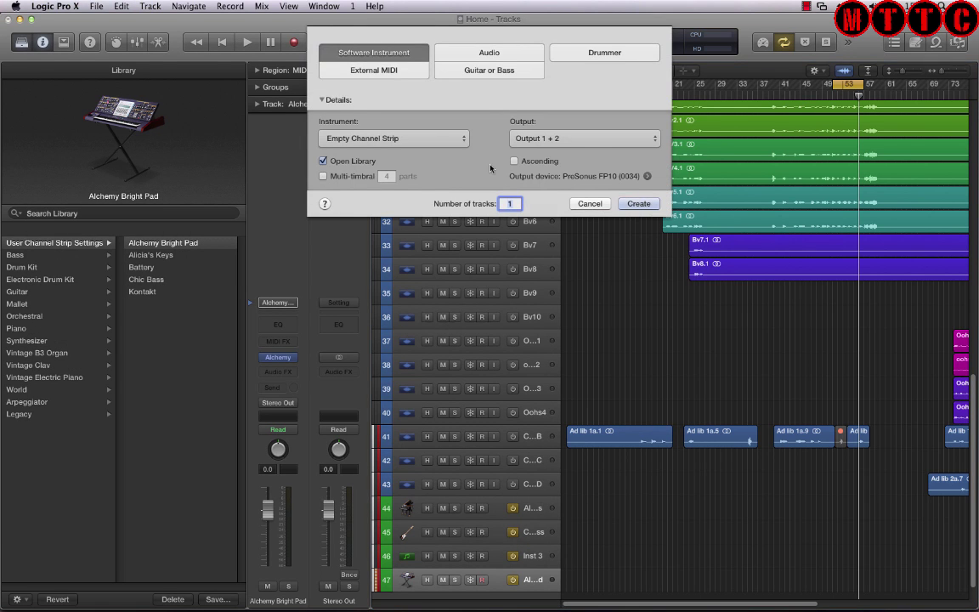
type("4")
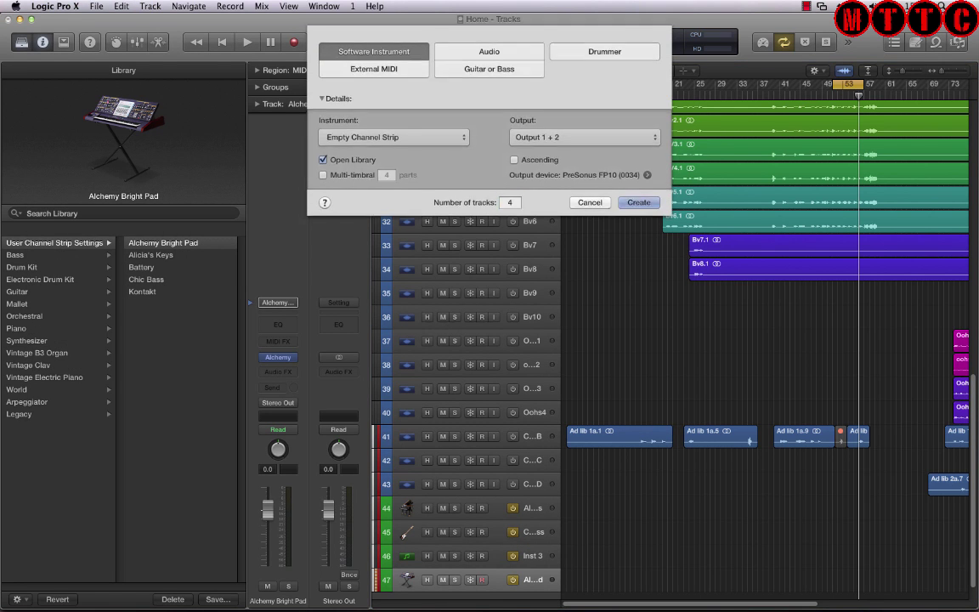
left_click(639, 202)
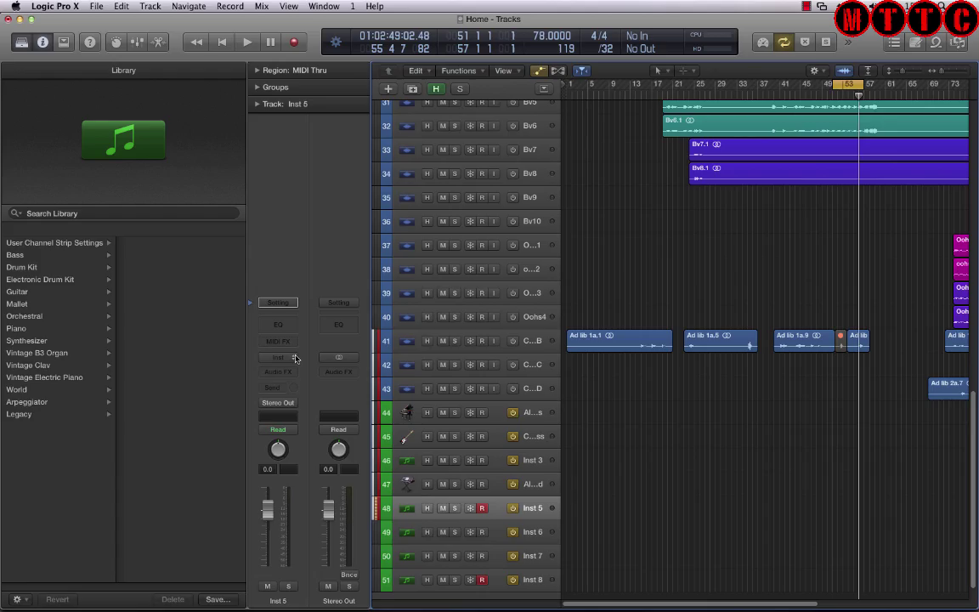
- Browse Inst 5's instrument plug-in list toward Native Instruments Kontakt 5
left_click(277, 357)
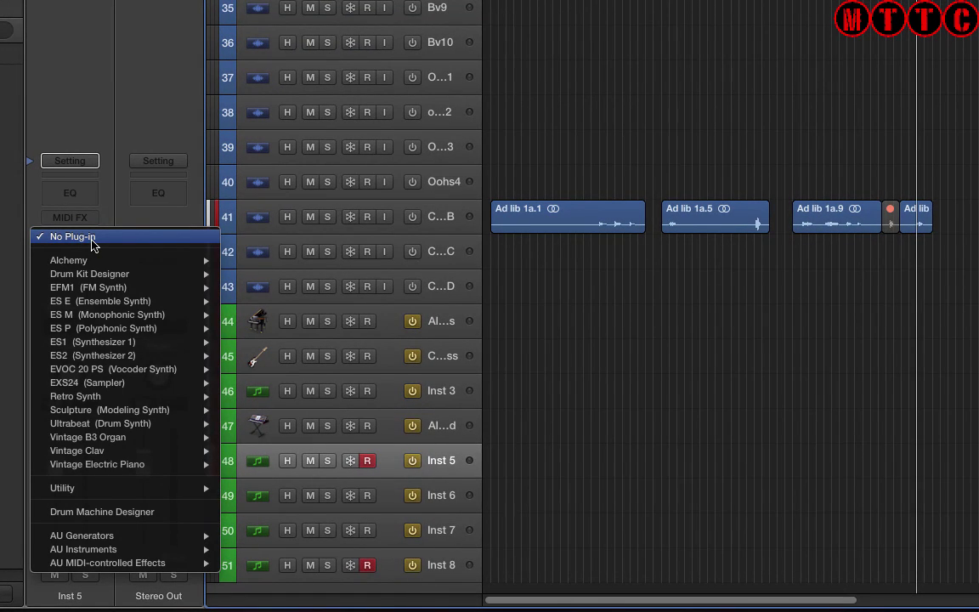
mouse_move(106, 501)
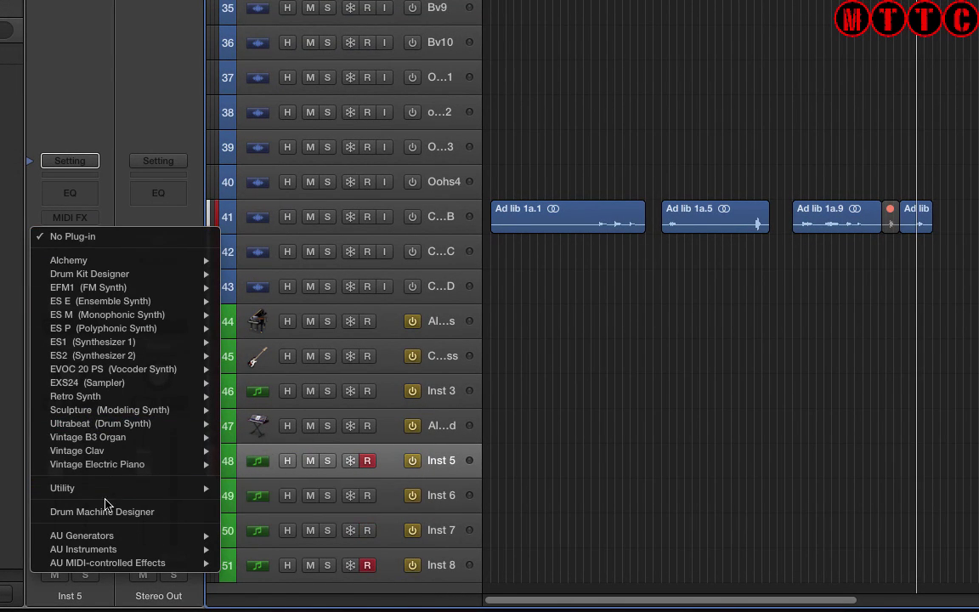
left_click(83, 549)
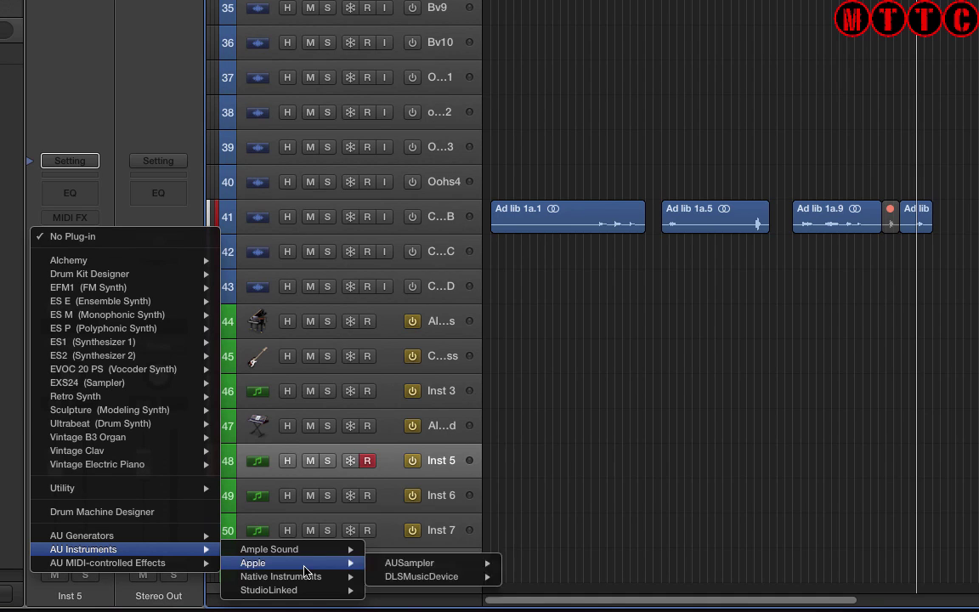
mouse_move(280, 576)
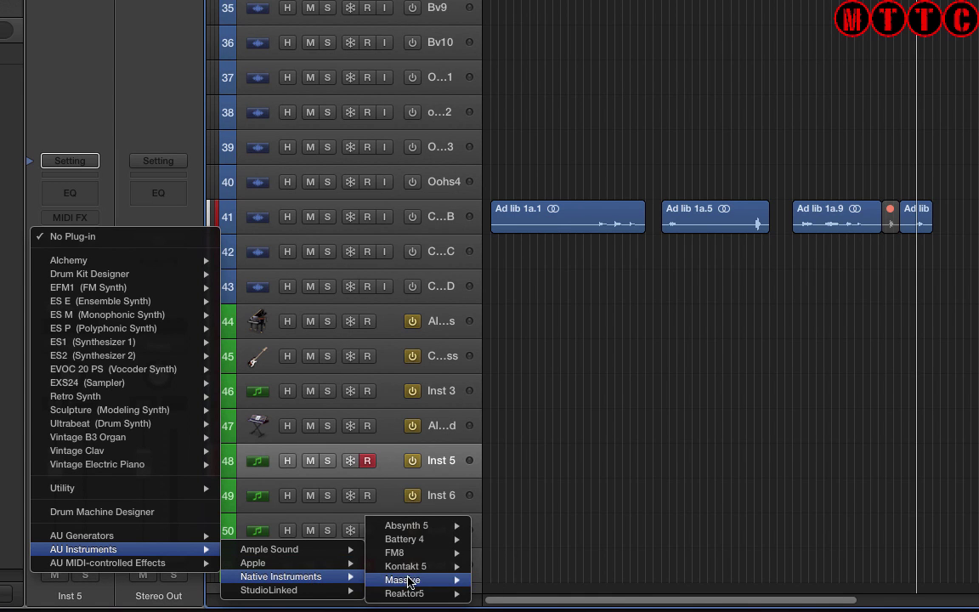
mouse_move(404, 566)
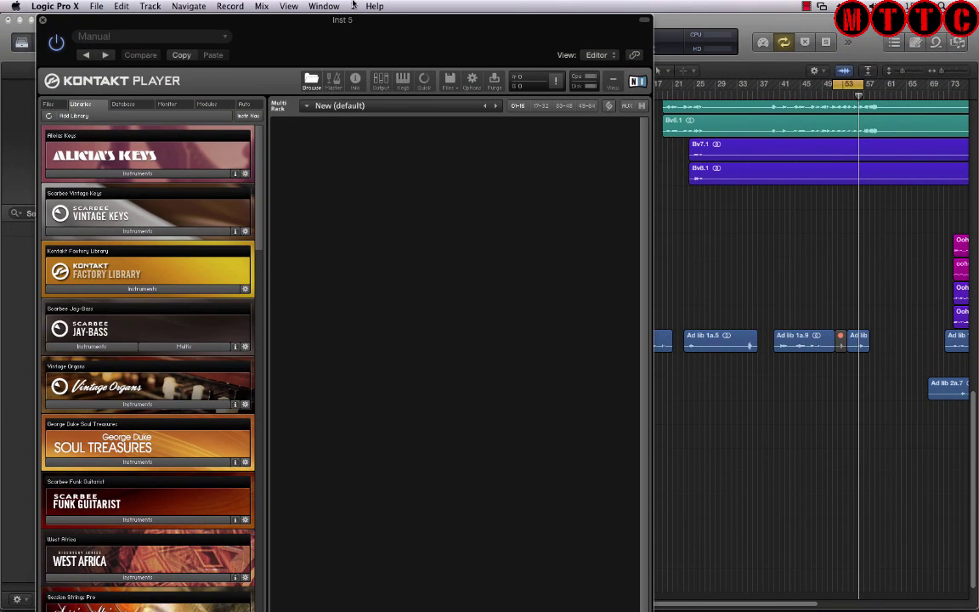
- Show the Upright Piano library's instruments in Kontakt to load Upright Wunderkind
scroll("down", 3)
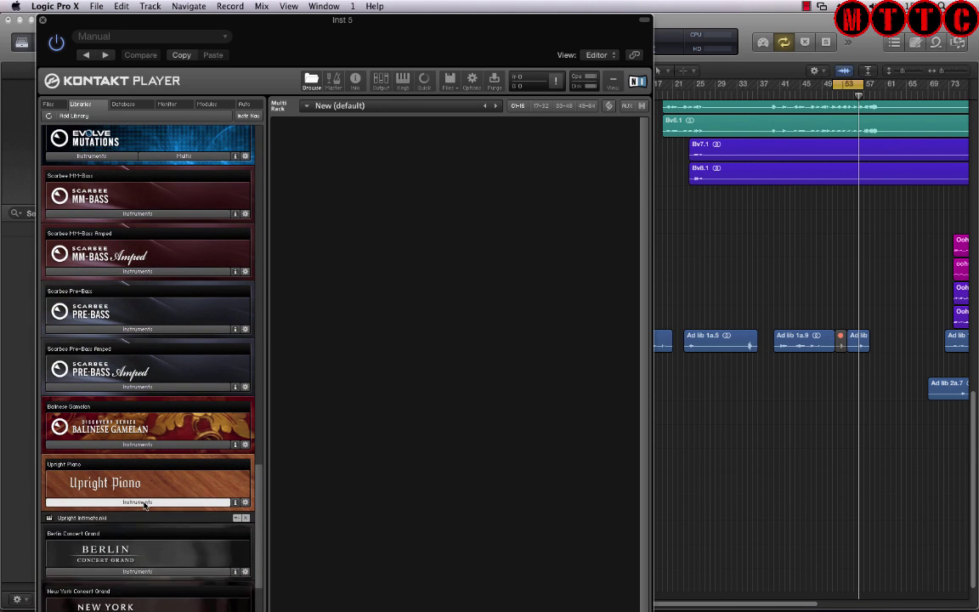
left_click(136, 503)
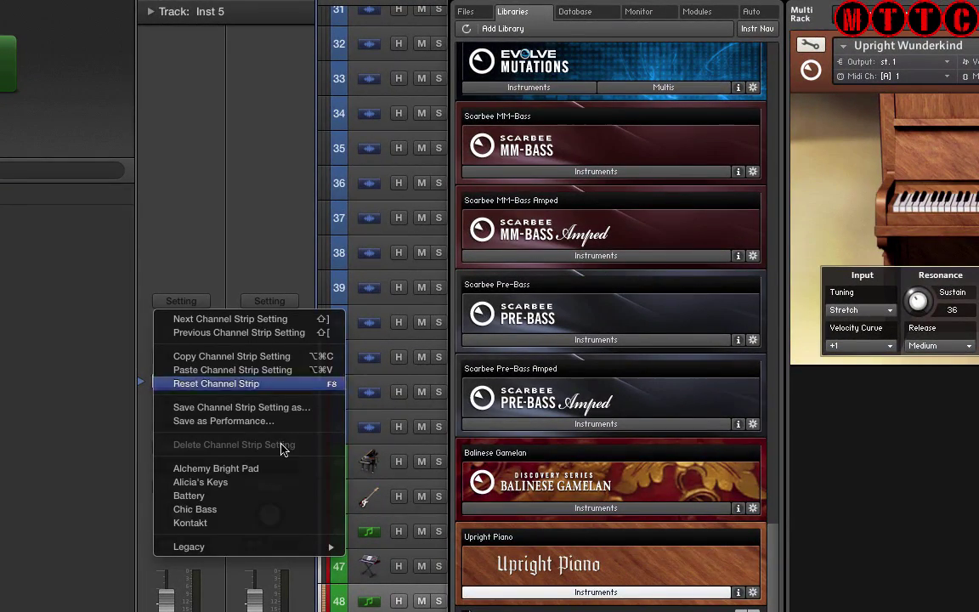
mouse_move(255, 409)
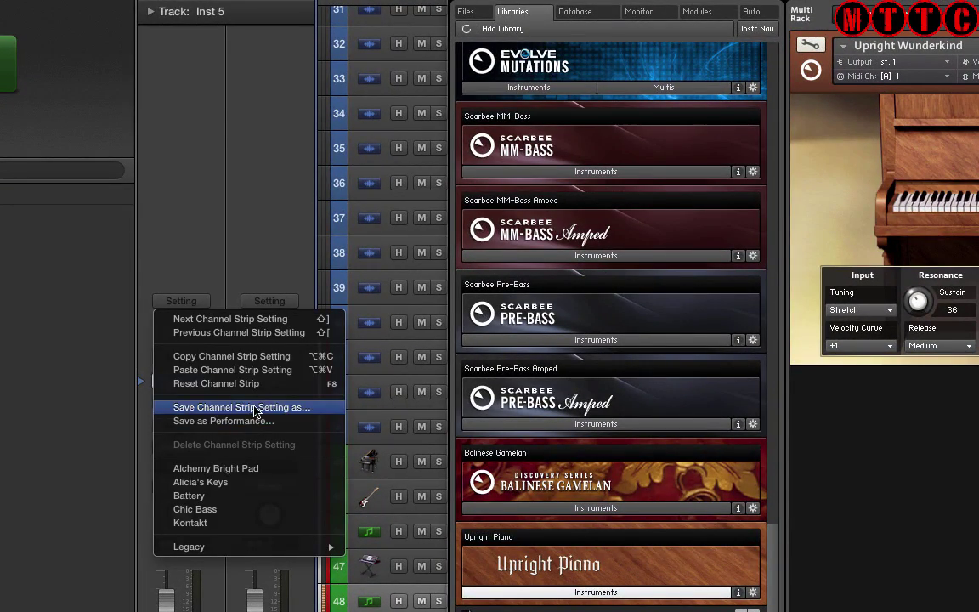
- Save Inst 5's Kontakt piano channel strip as a user setting named Kunderkind
left_click(242, 408)
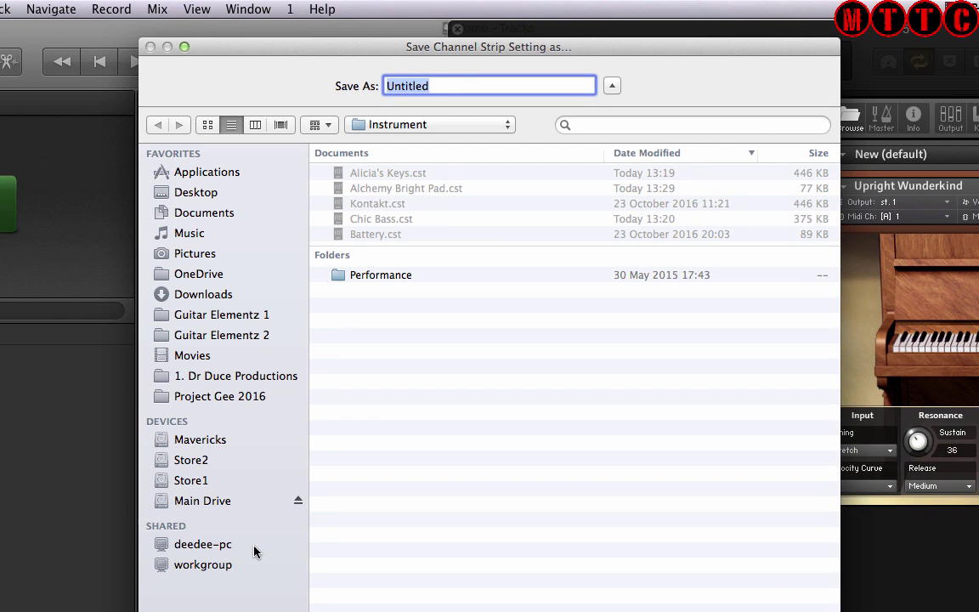
type("Kunder")
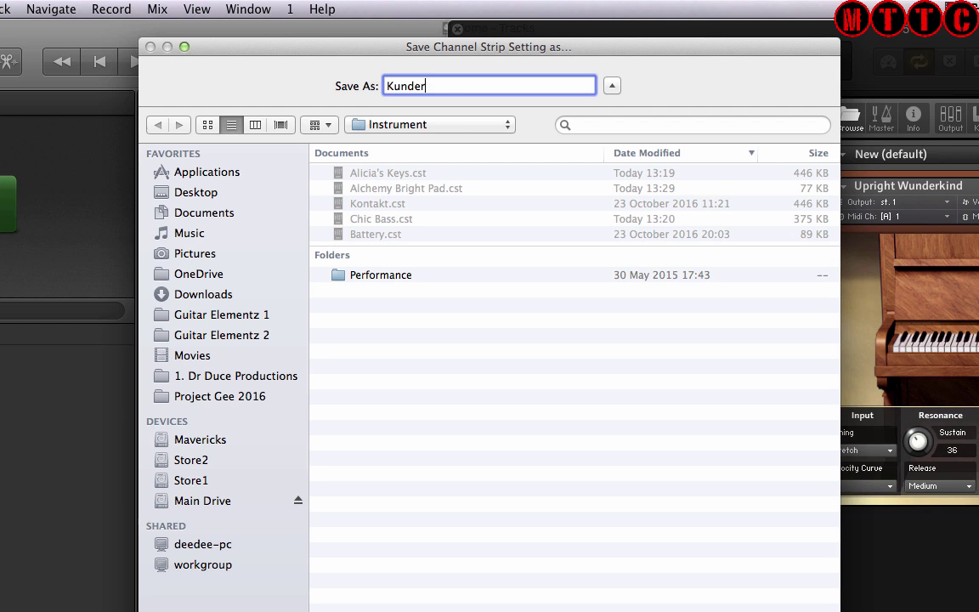
type("kind")
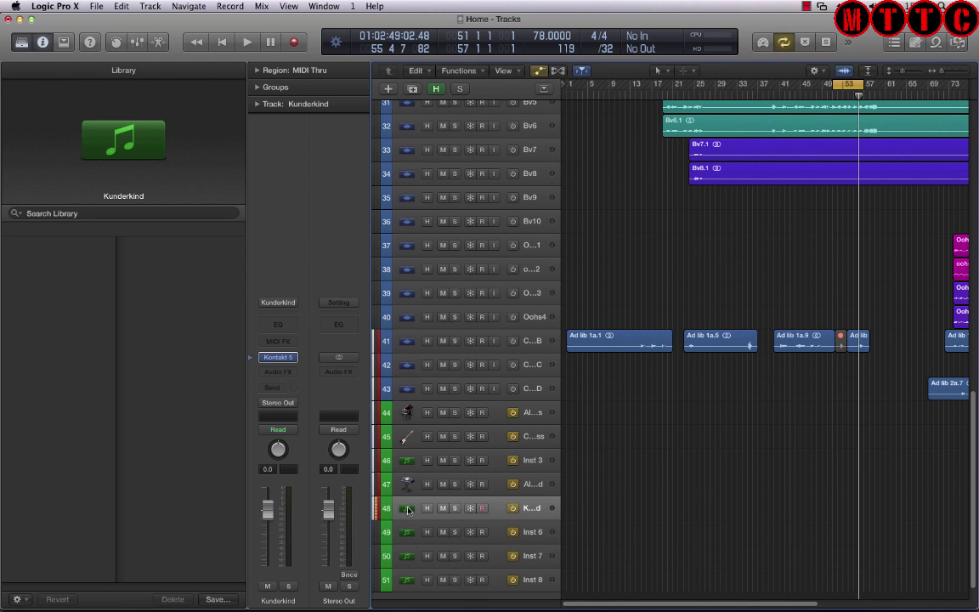
mouse_move(401, 510)
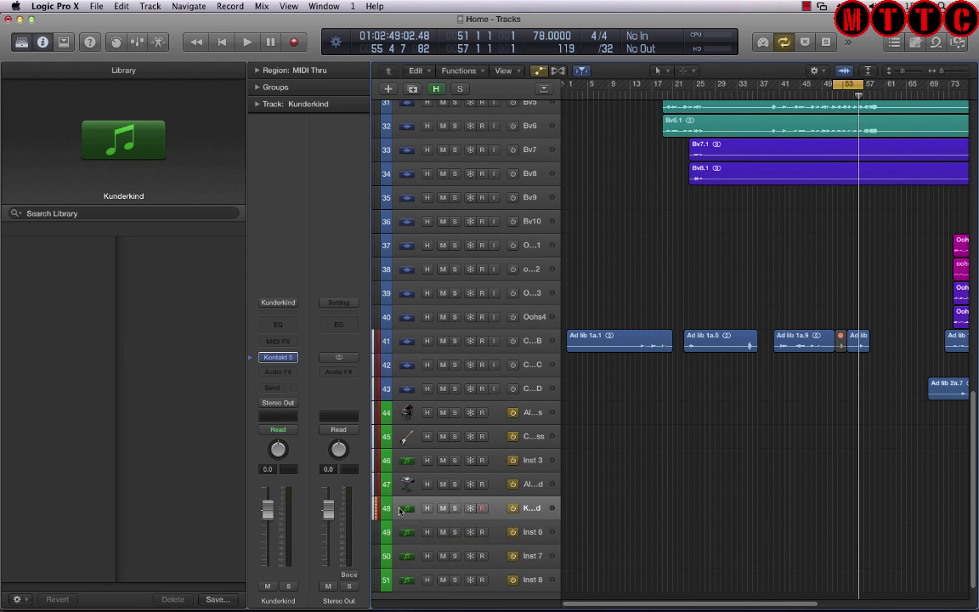
- Give the Kunderkind track a new icon
left_click(407, 507)
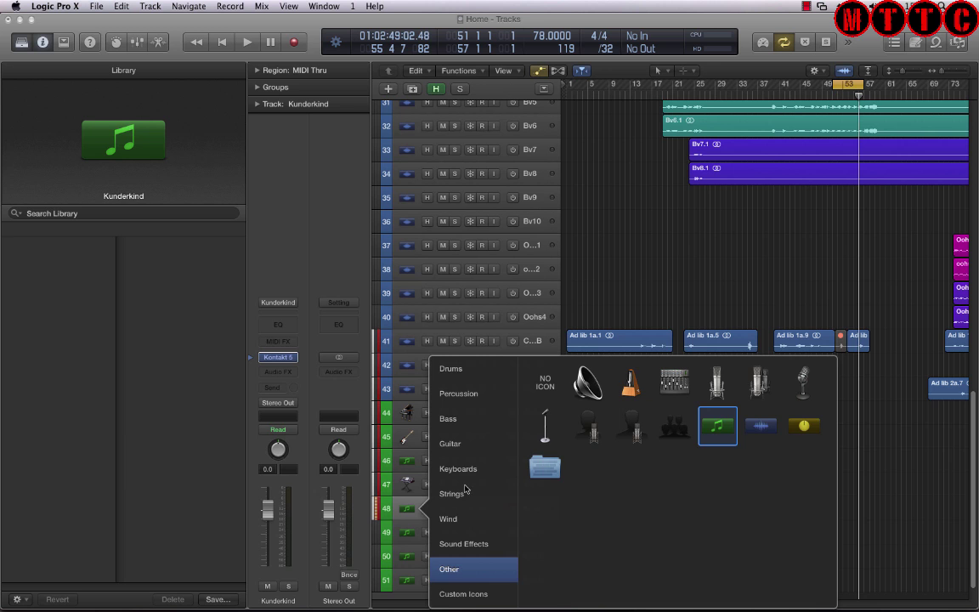
left_click(459, 469)
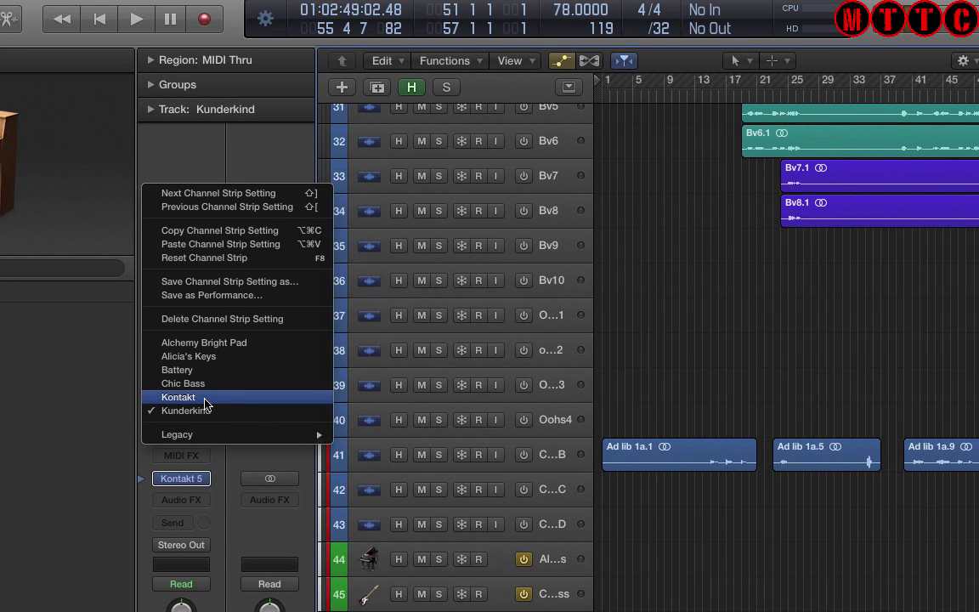
mouse_move(297, 282)
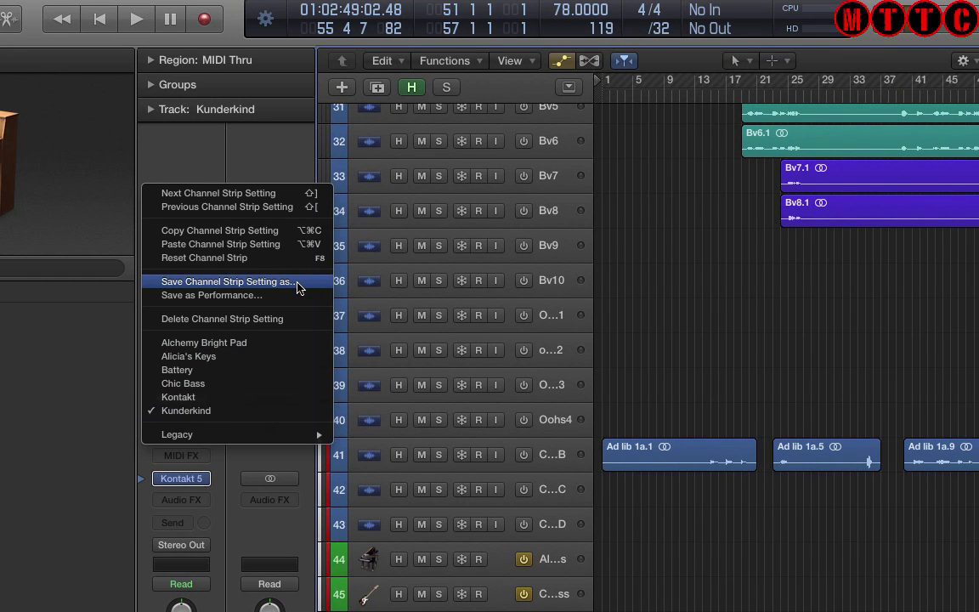
- Resave the channel strip as Kunderkind, replacing the existing file
left_click(228, 282)
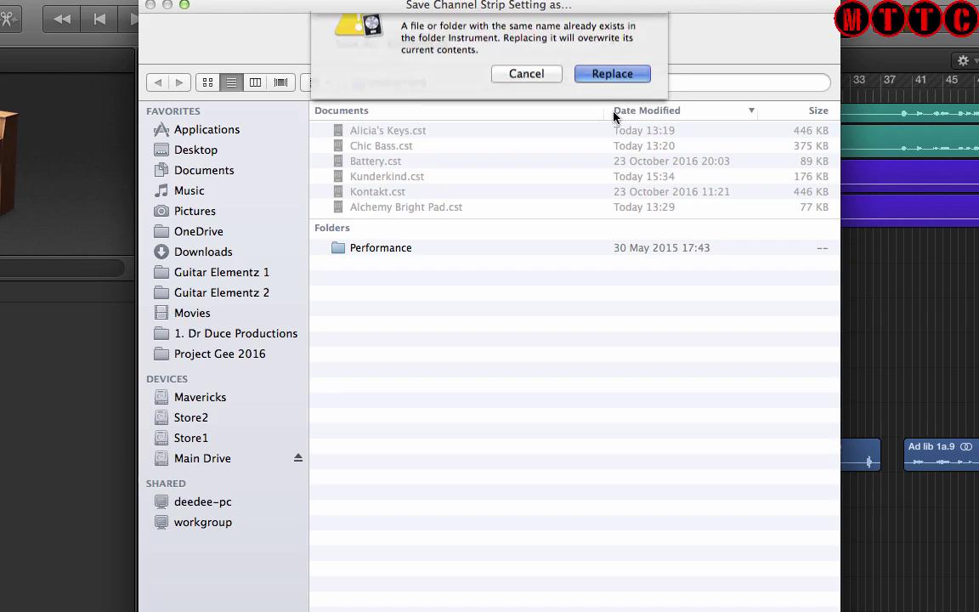
left_click(611, 73)
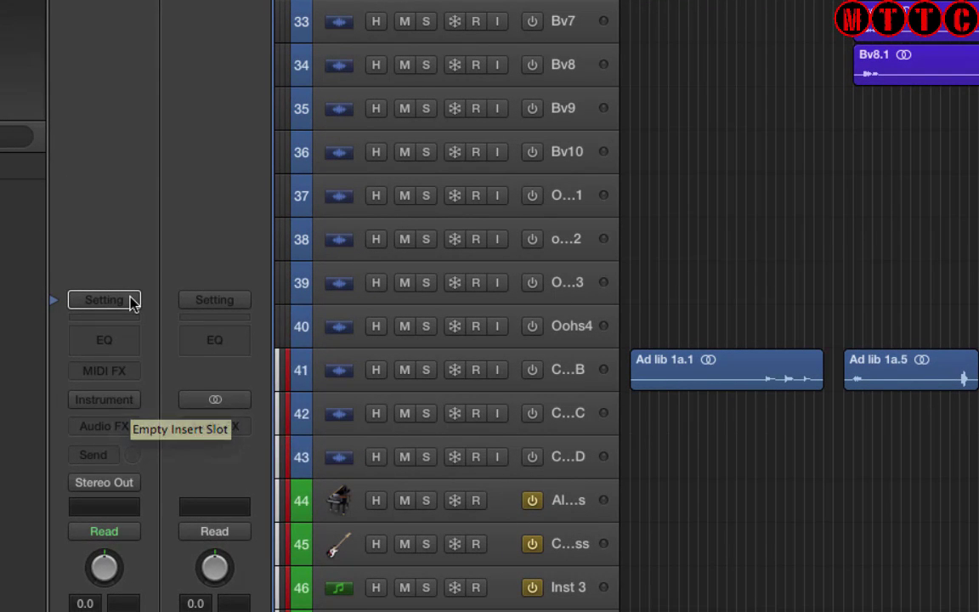
- Select the empty Inst 7 track and view its channel strip setting choices, Kunderkind now listed
left_click(104, 299)
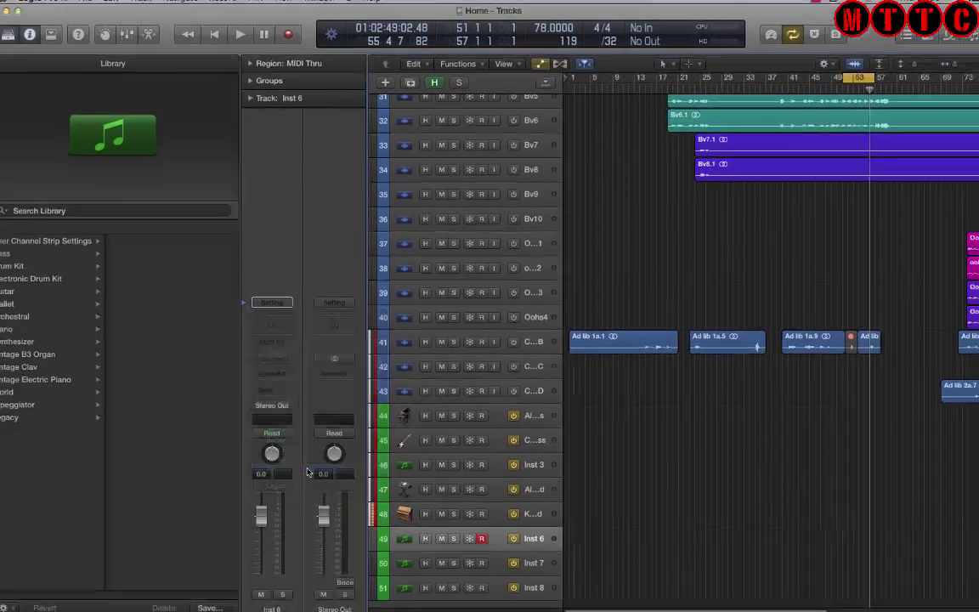
left_click(150, 303)
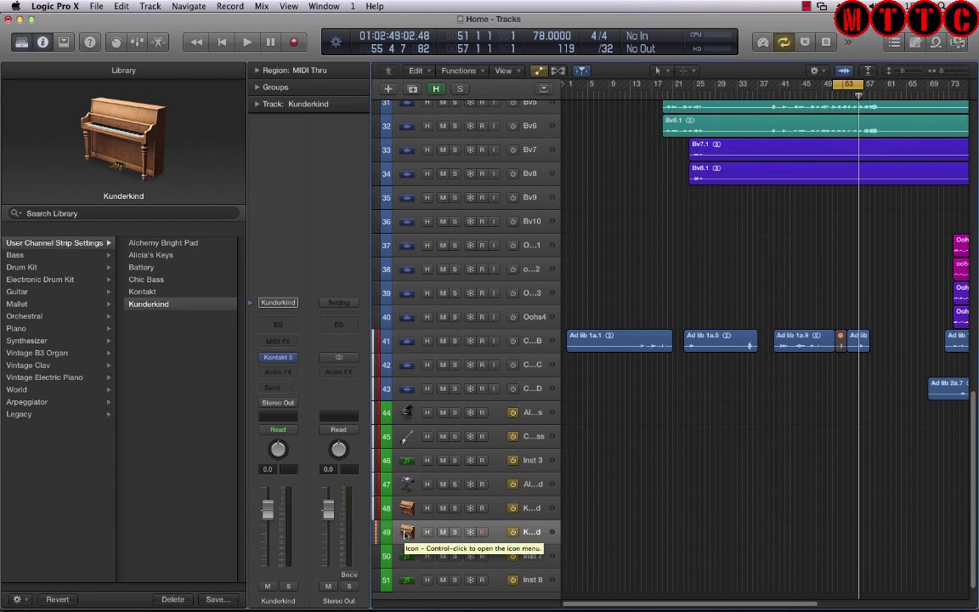
mouse_move(637, 525)
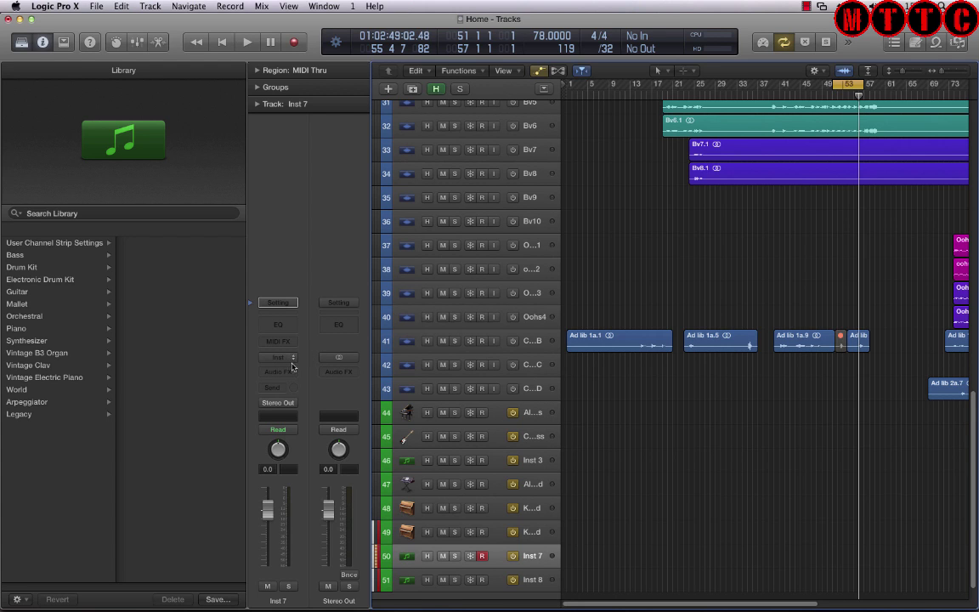
mouse_move(292, 358)
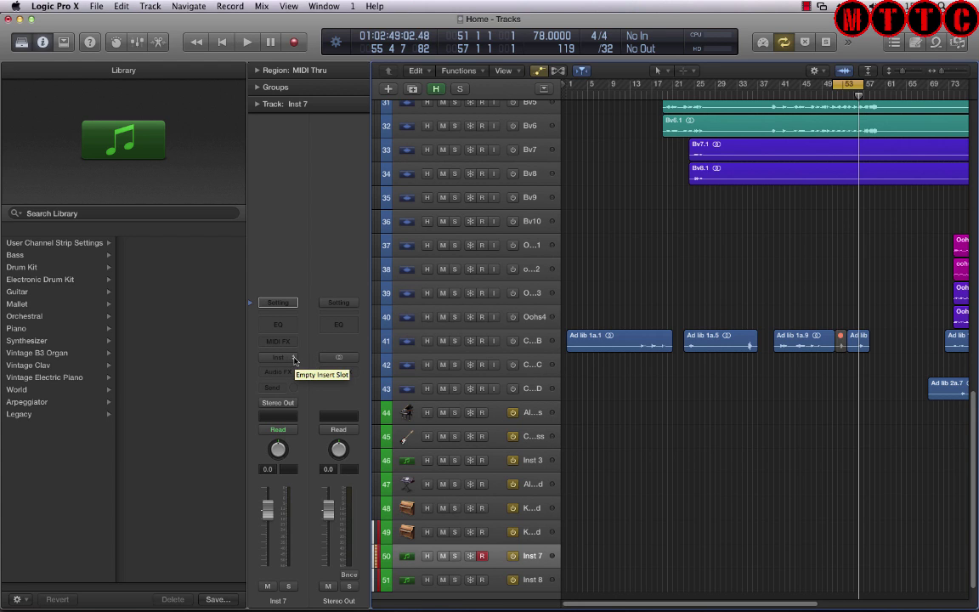
- Load Vintage Electric Piano (Stereo) with the Stage Piano Mk II sound and boost EQ treble to 18 dB
left_click(277, 356)
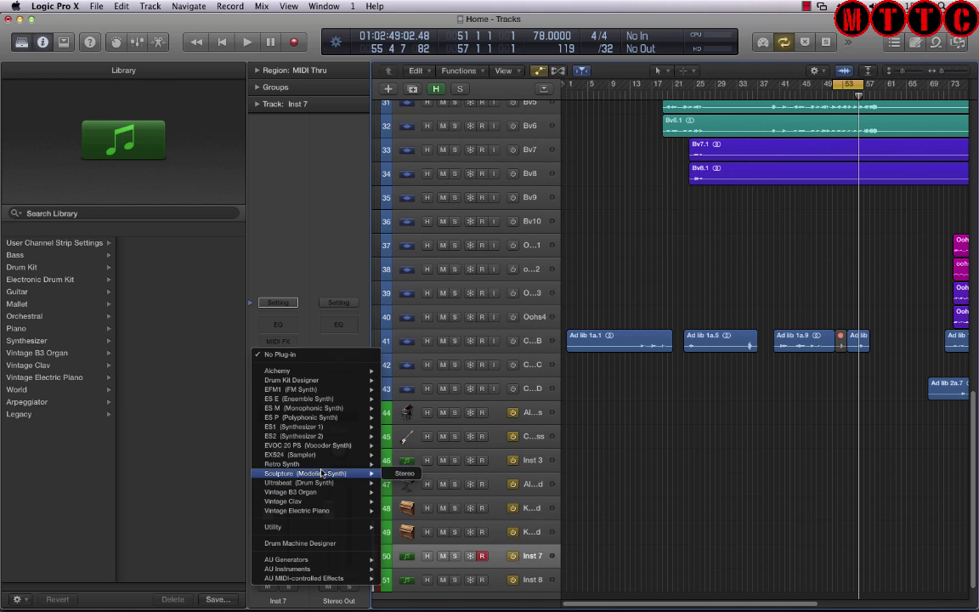
mouse_move(314, 509)
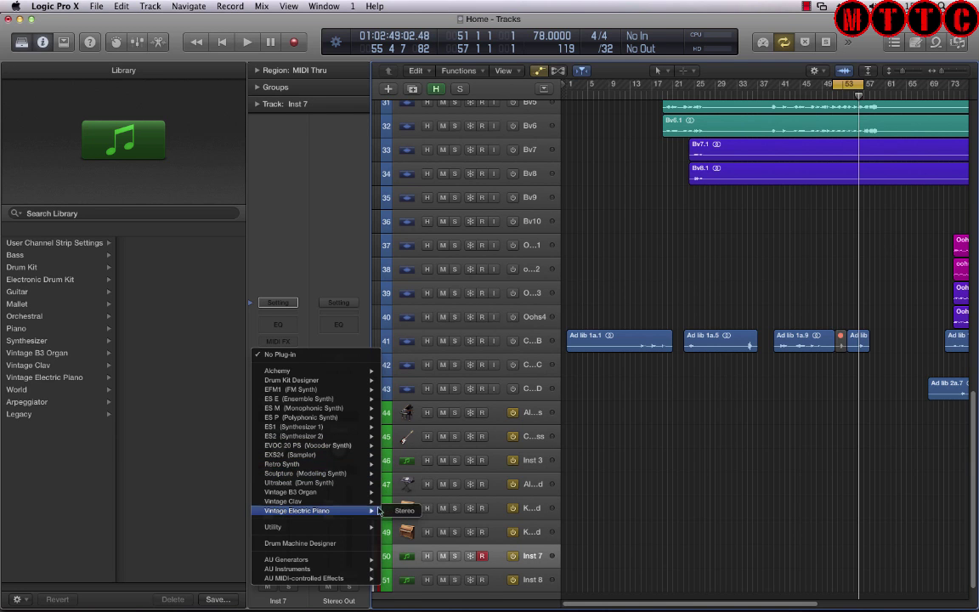
left_click(295, 510)
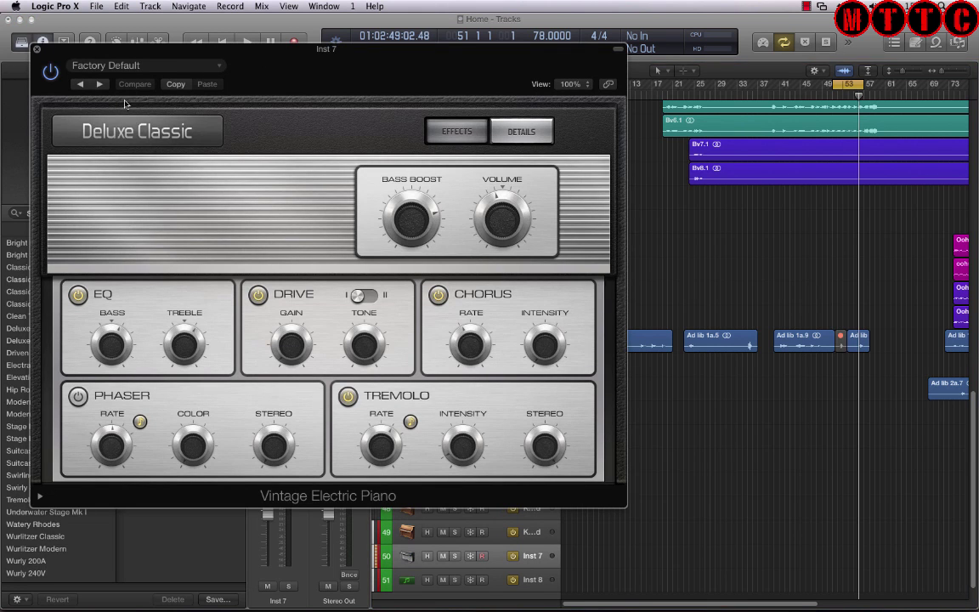
left_click(145, 65)
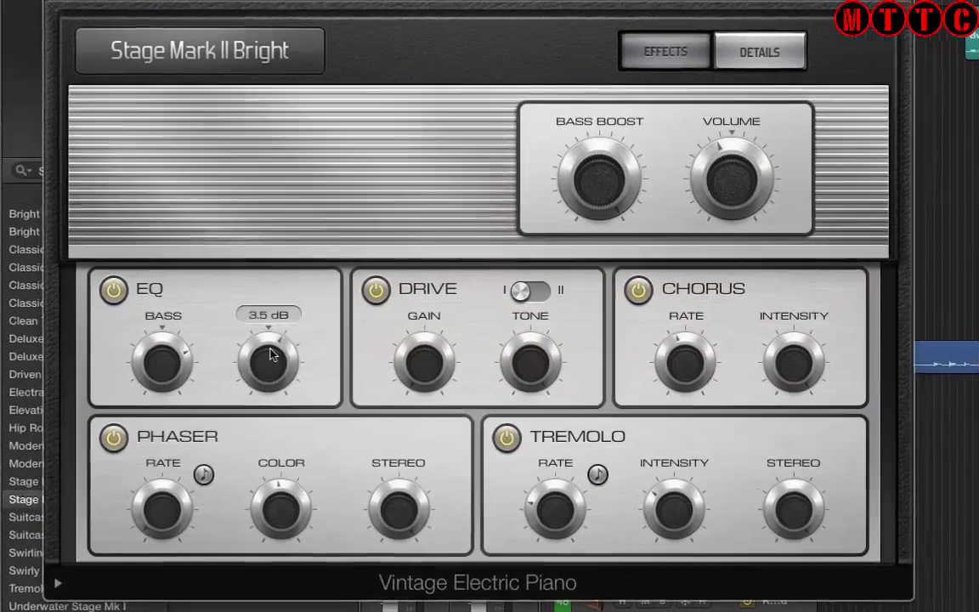
left_click_drag(269, 360, 268, 332)
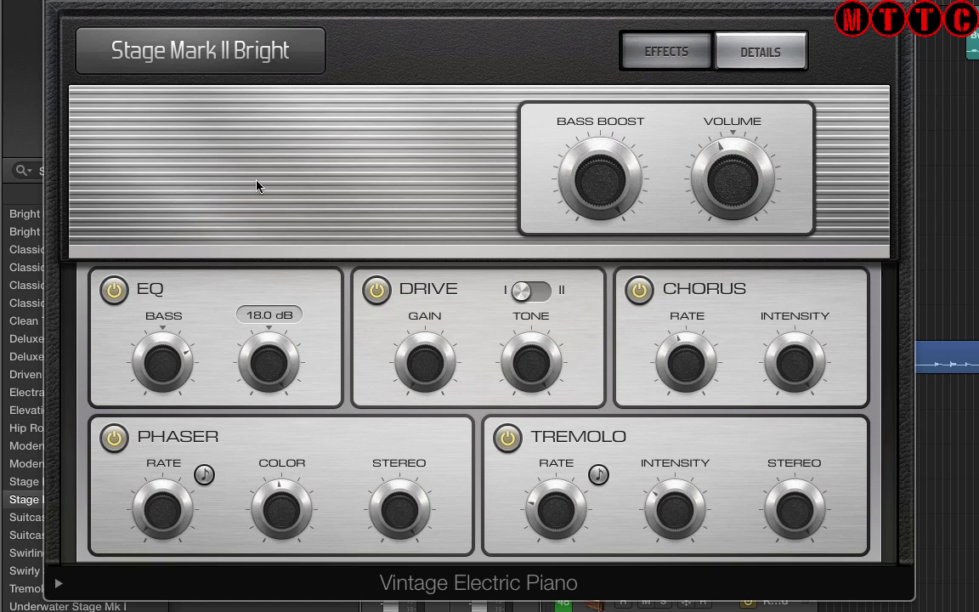
mouse_move(266, 331)
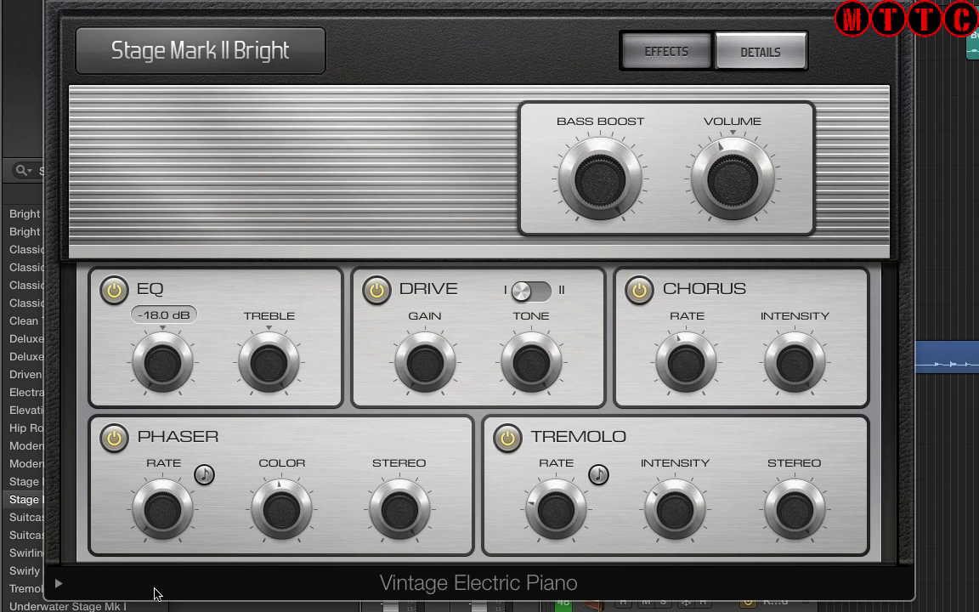
mouse_move(678, 296)
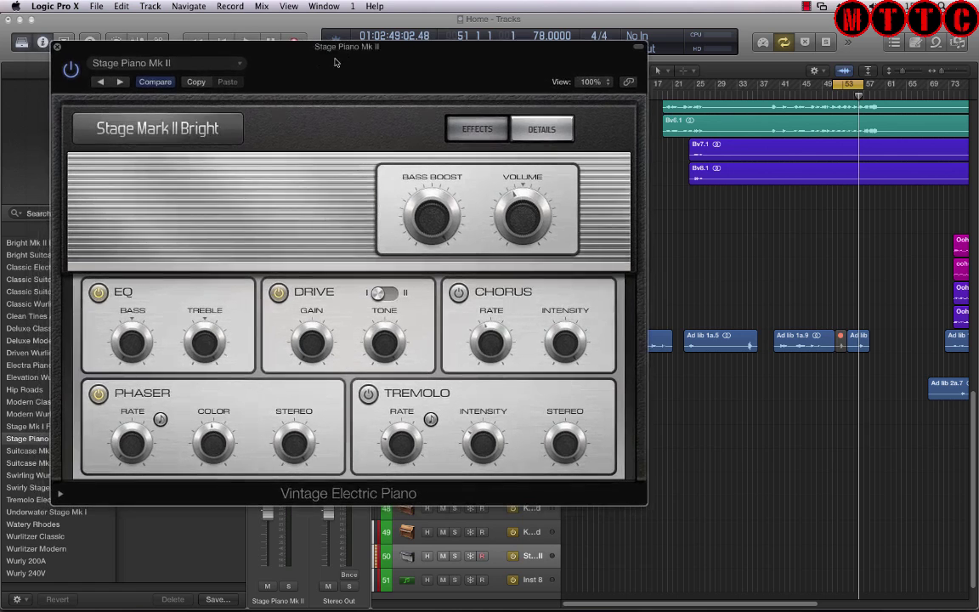
- Close the plug-in window and give the track an electric piano icon
left_click(58, 46)
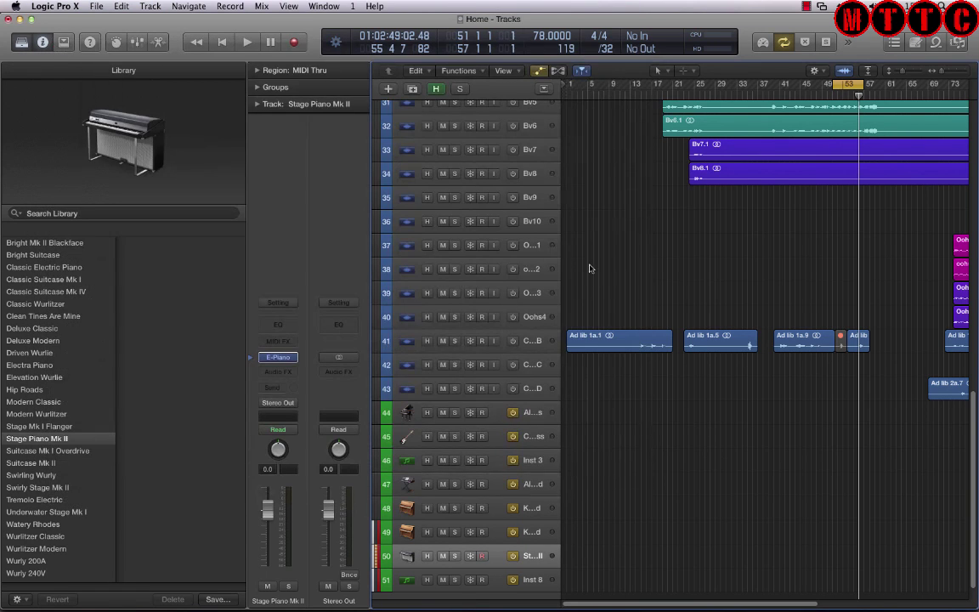
left_click(408, 554)
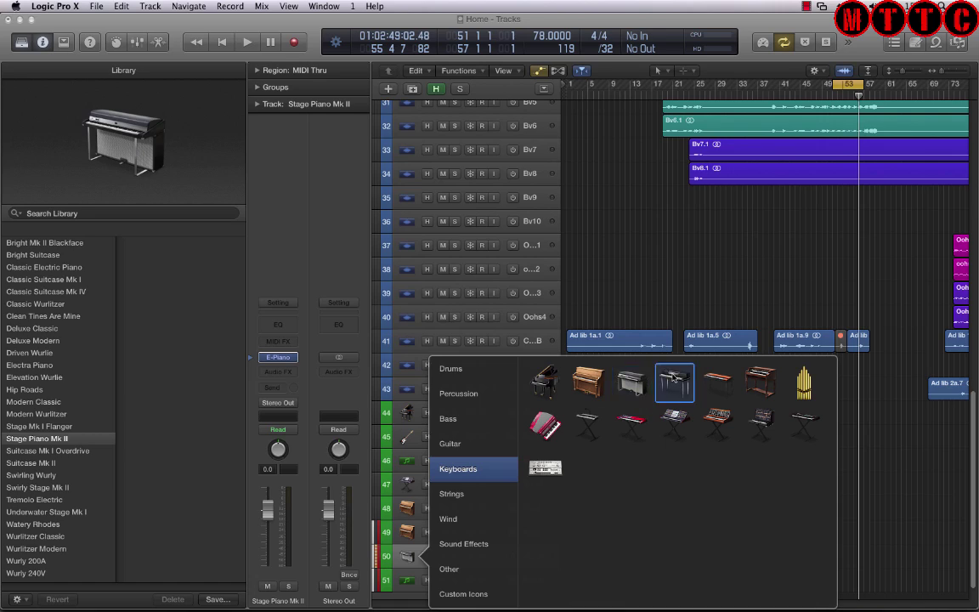
left_click(673, 381)
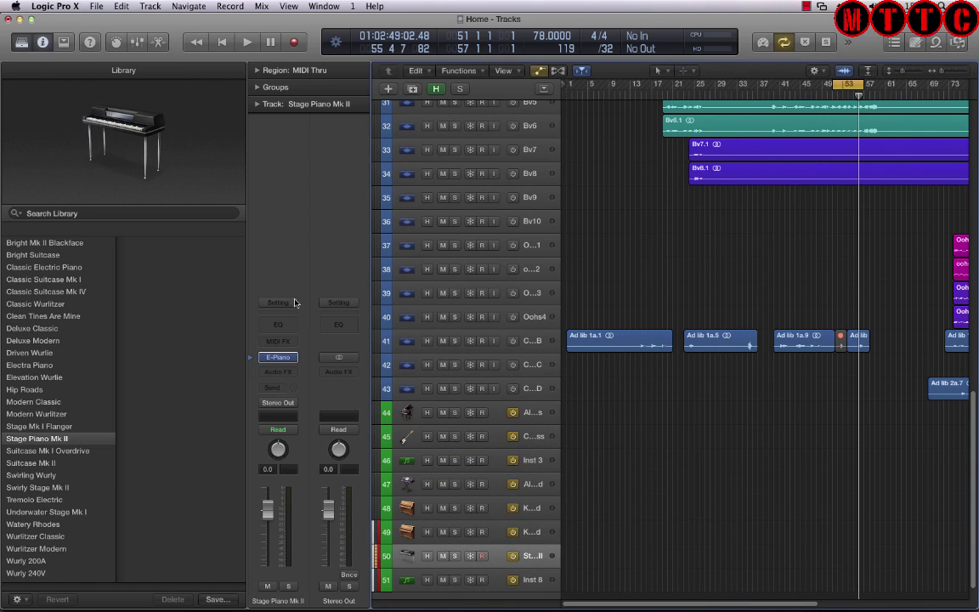
- Save the channel strip as a user setting named Test EP
left_click(279, 303)
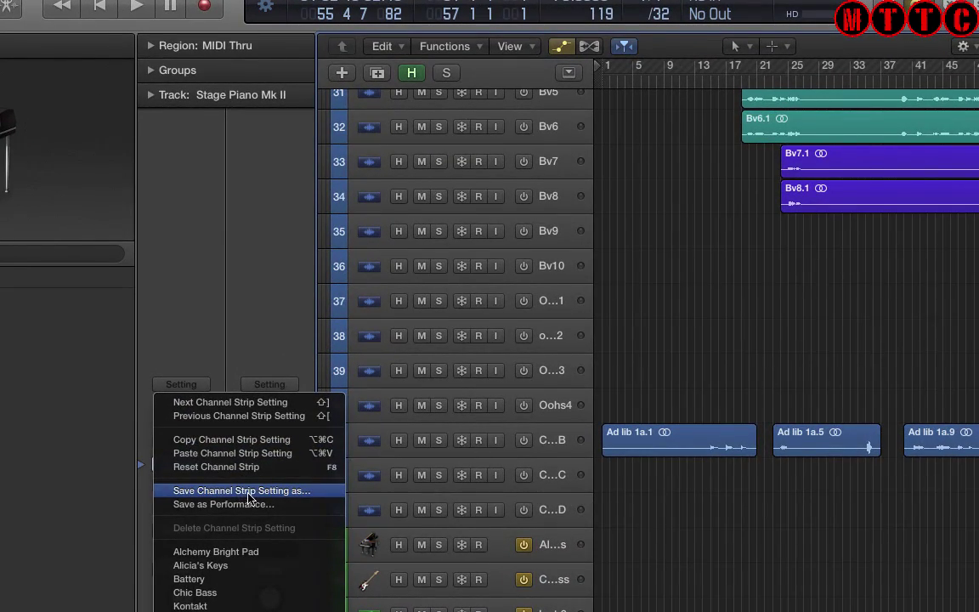
left_click(241, 490)
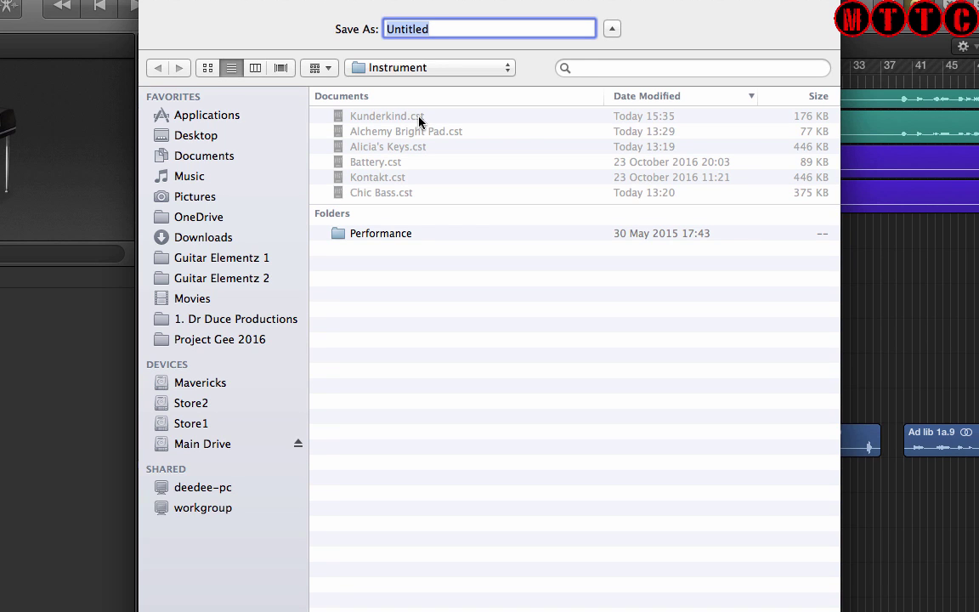
type("Test EP")
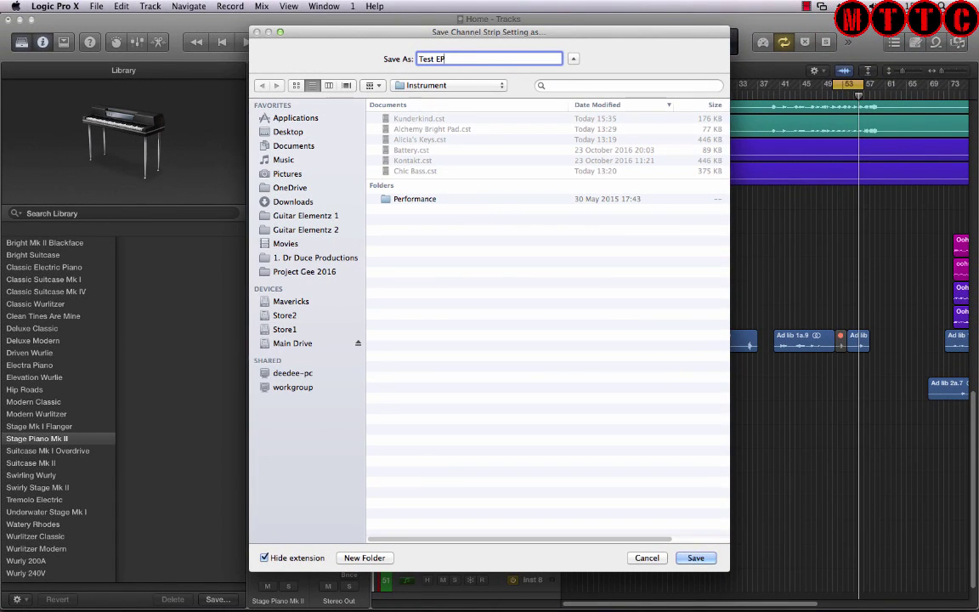
left_click(695, 558)
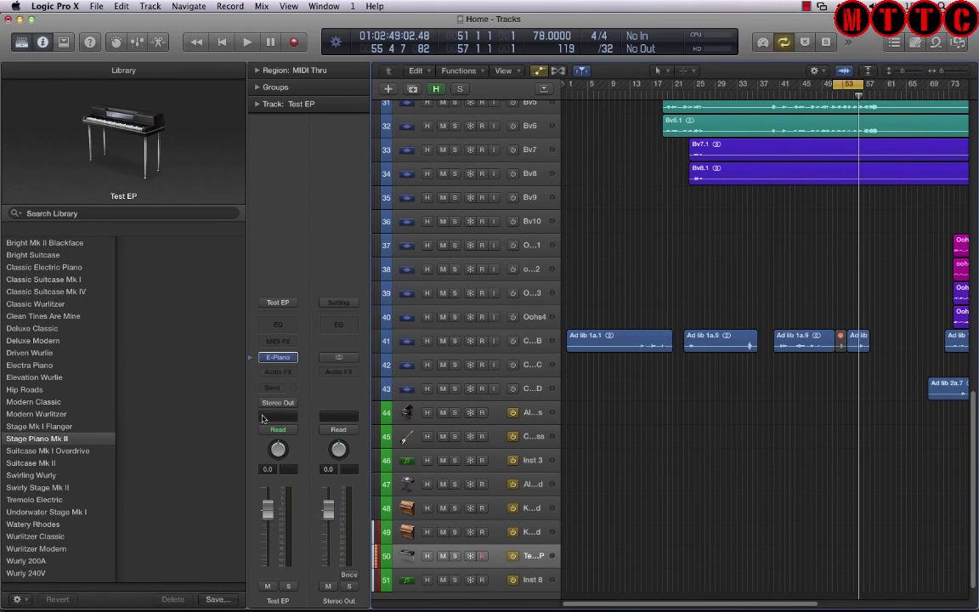
- Clear the instrument to No Plug-in, recall the Test EP setting and view the restored electric piano
left_click(278, 357)
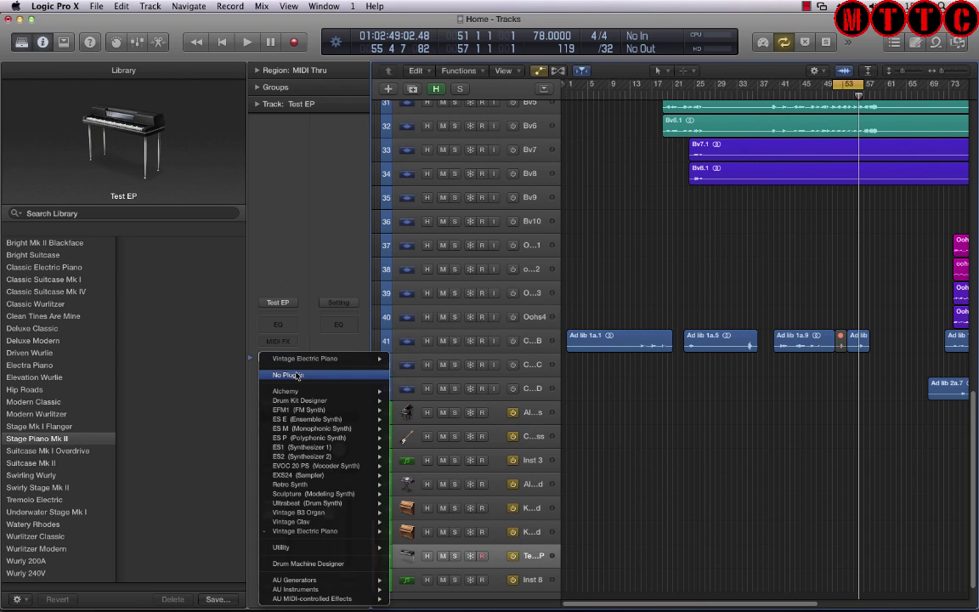
left_click(285, 376)
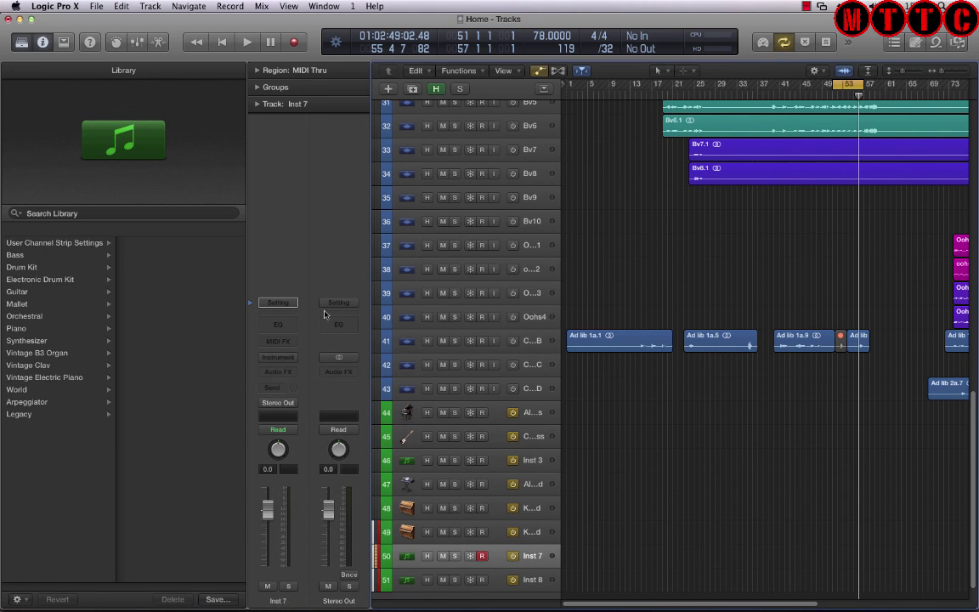
left_click(277, 302)
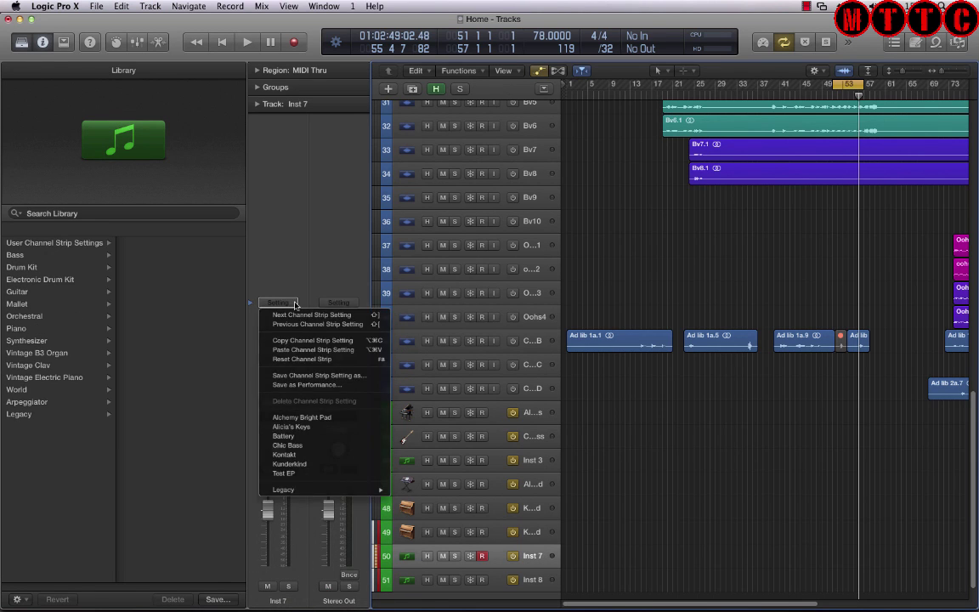
left_click(282, 472)
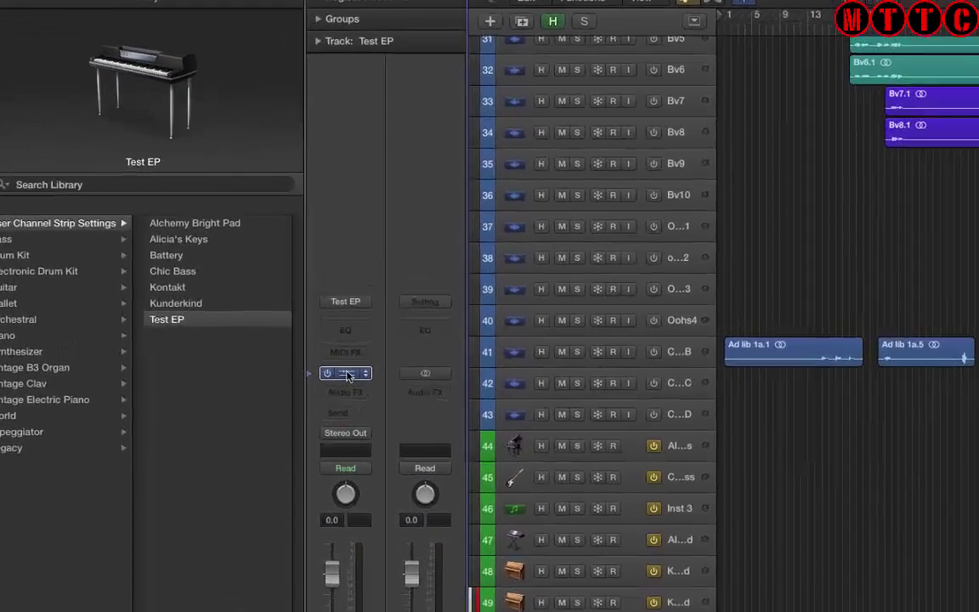
left_click(345, 374)
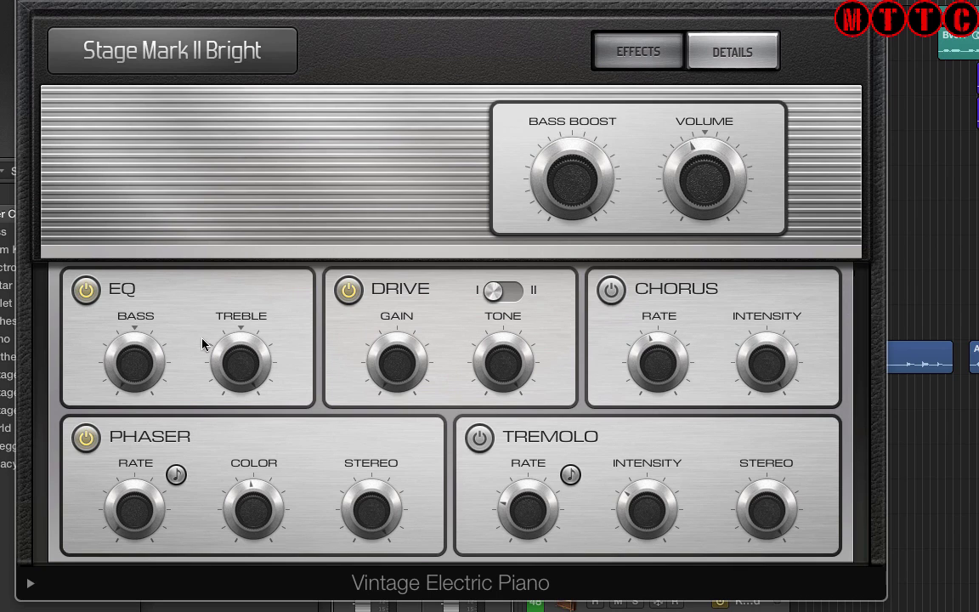